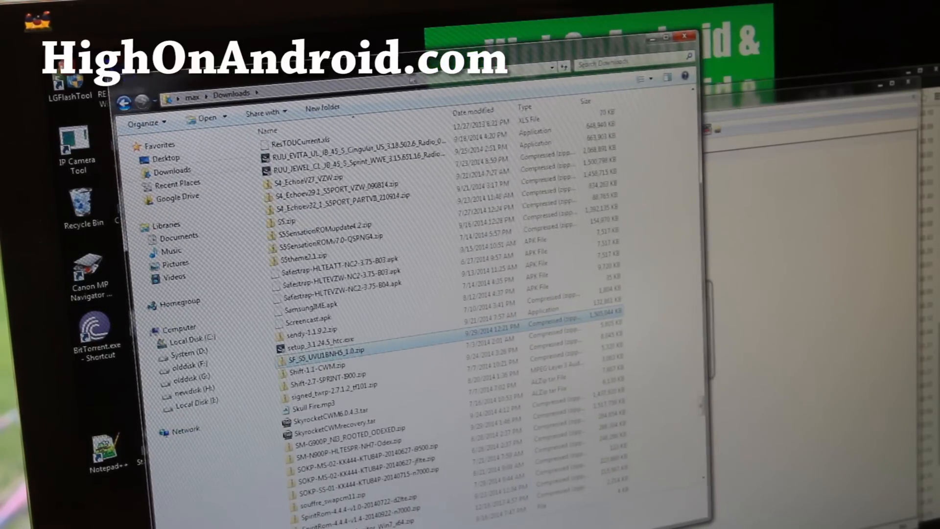
Open the SF_S5_UVU1BNH5_1.0 folder in Downloads and go into META-INF.
scroll("down", 3)
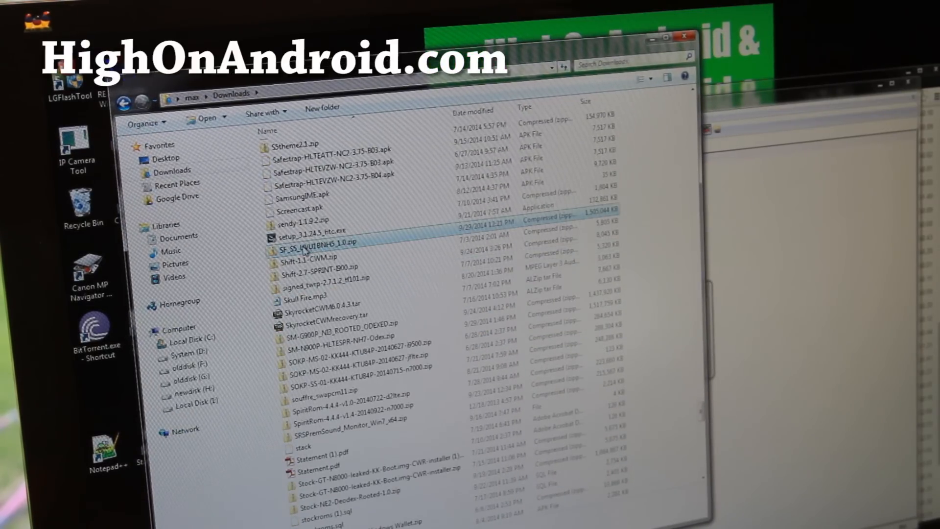
mouse_move(315, 243)
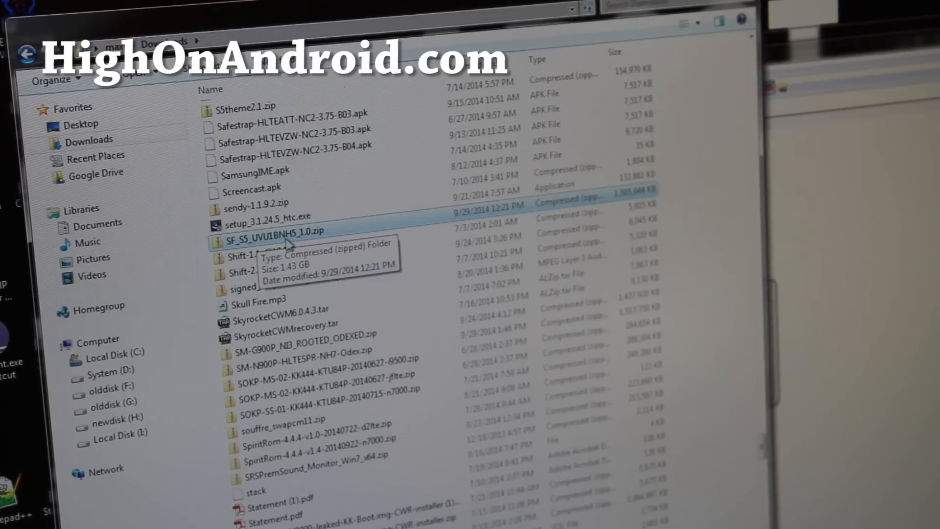
mouse_move(300, 241)
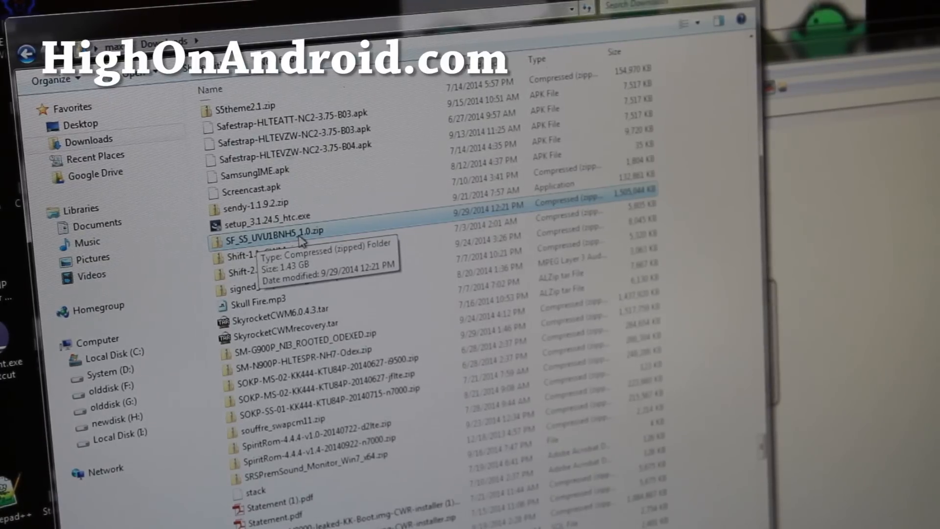
double_click(275, 231)
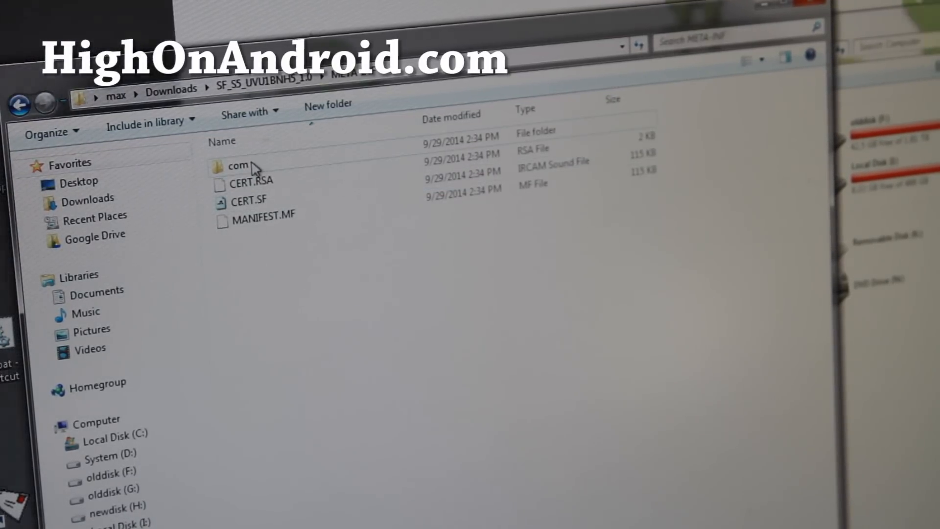
Go down to com/google/android and rename updater-script to updater-script.txt.
double_click(238, 166)
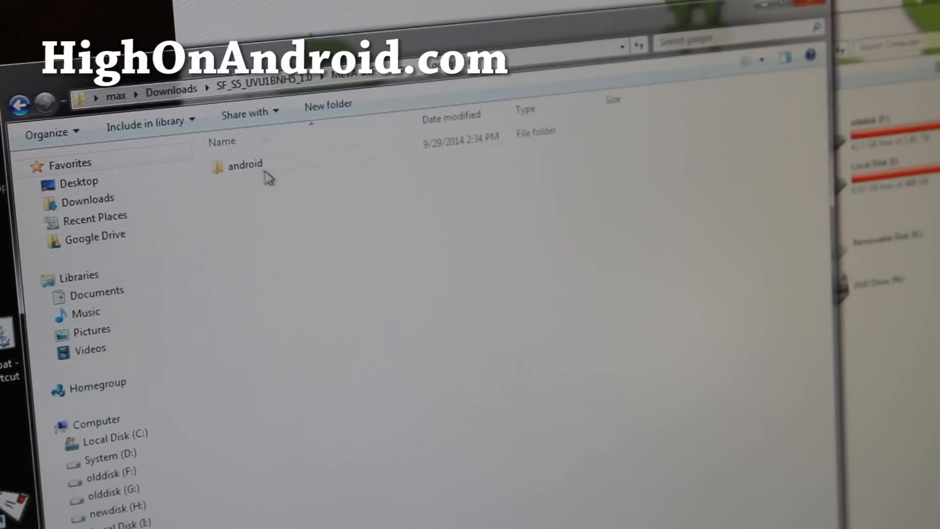
double_click(244, 164)
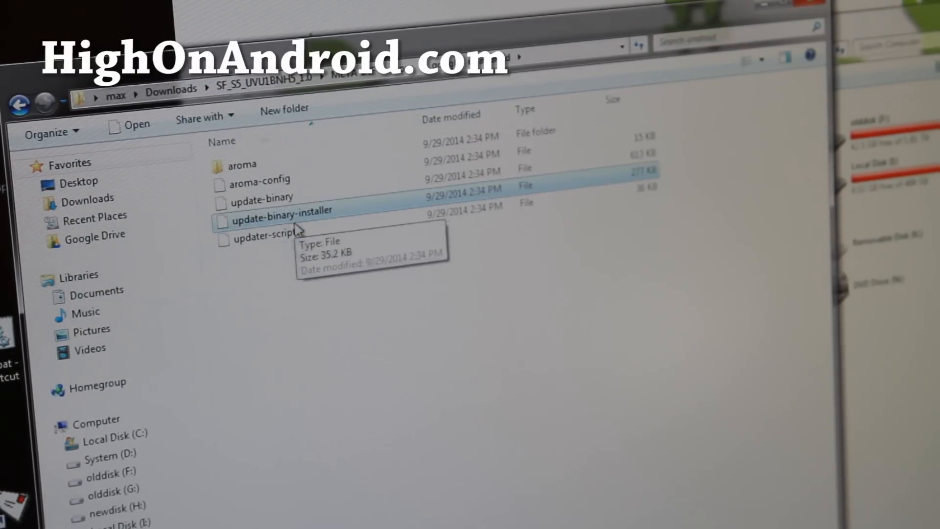
left_click(264, 232)
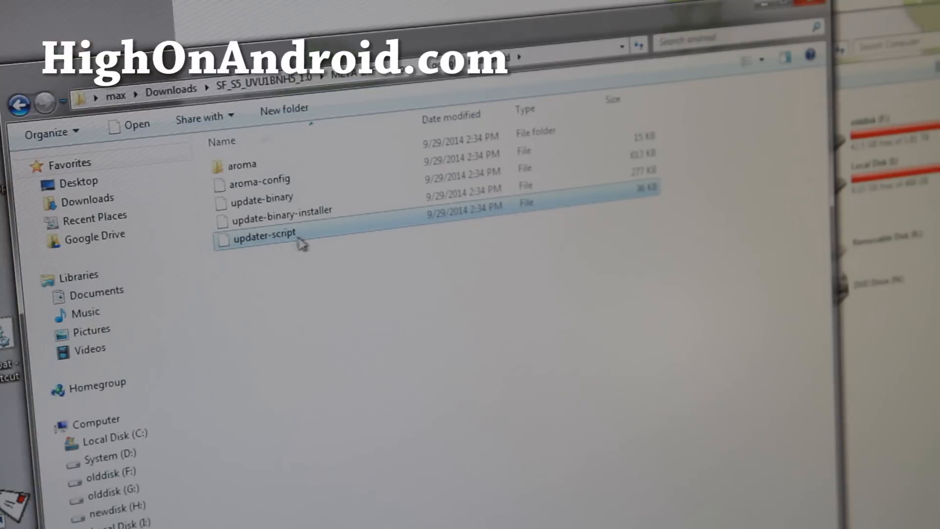
double_click(264, 232)
type(".txt")
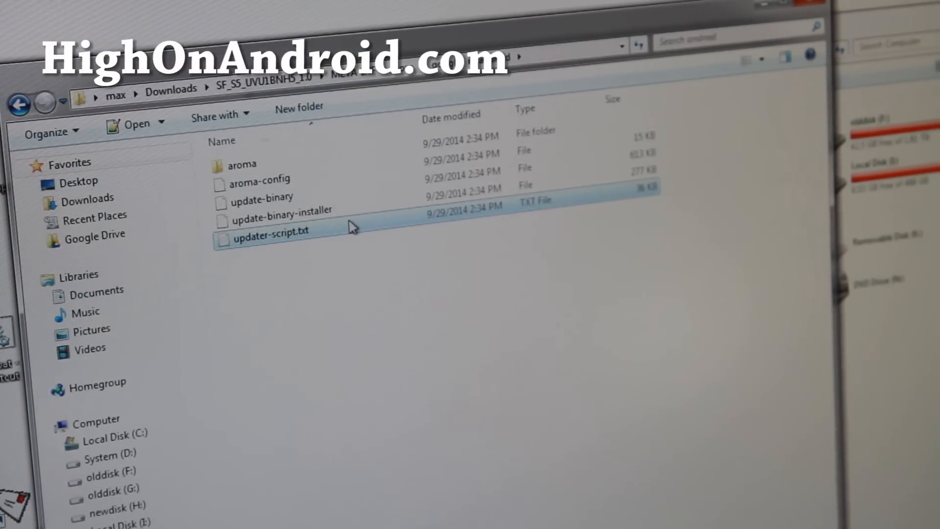
Open updater-script.txt with Edit with Notepad++ from its context menu.
right_click(271, 236)
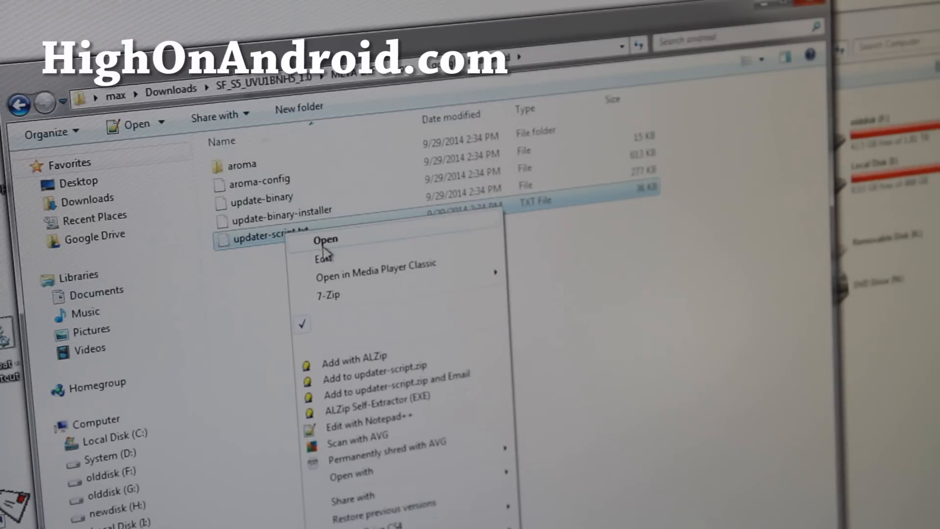
mouse_move(332, 270)
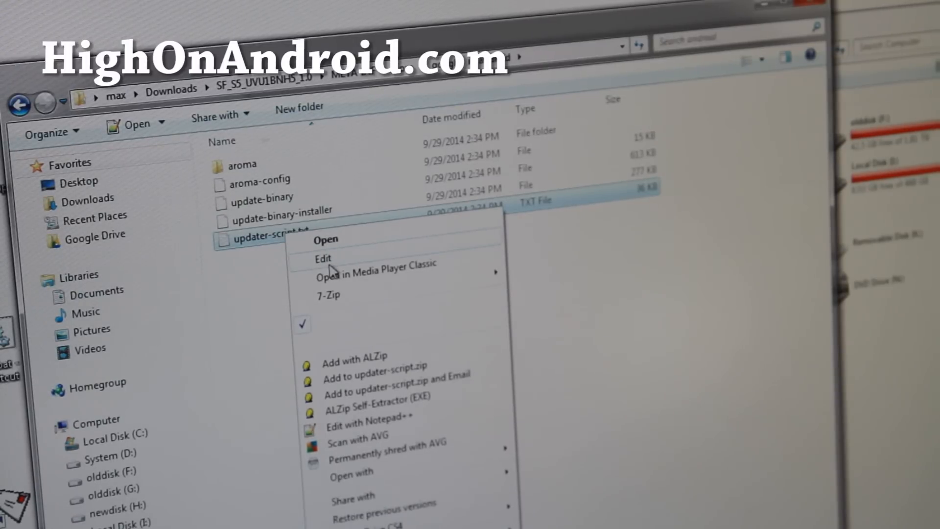
mouse_move(387, 425)
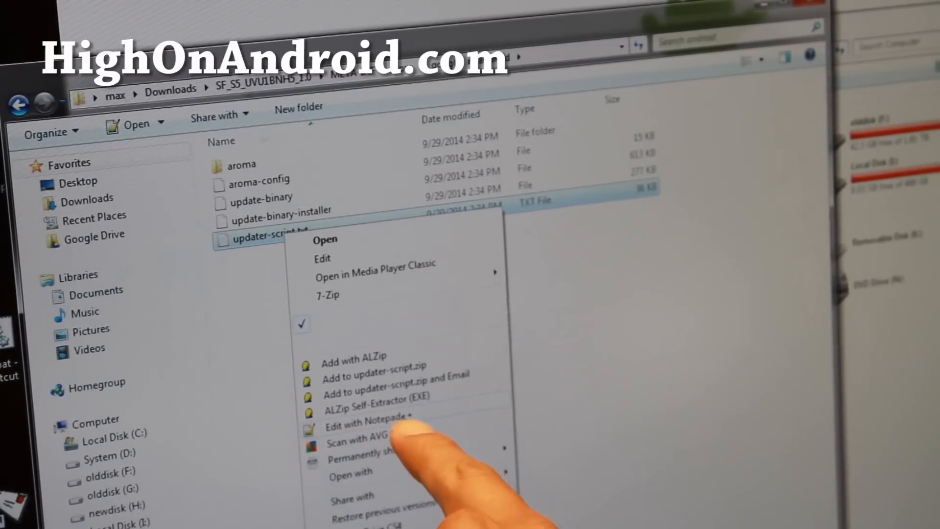
mouse_move(405, 422)
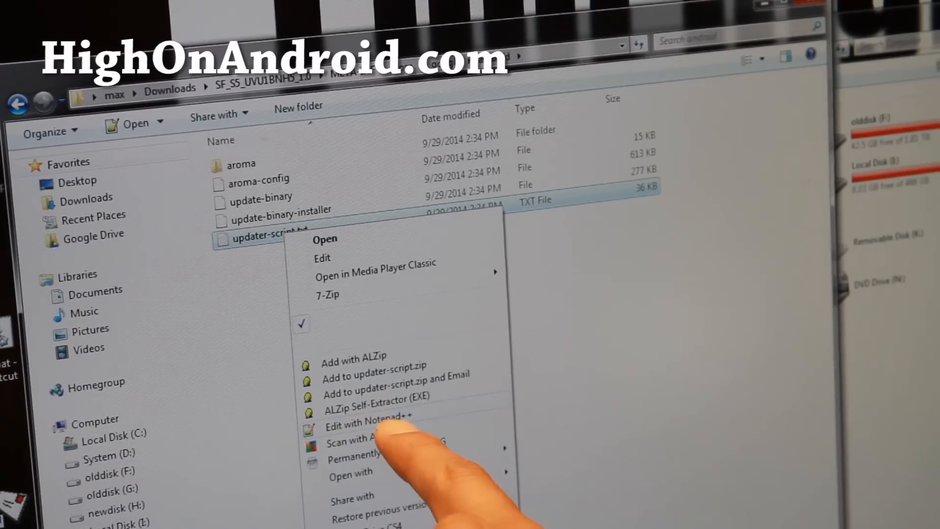
left_click(361, 417)
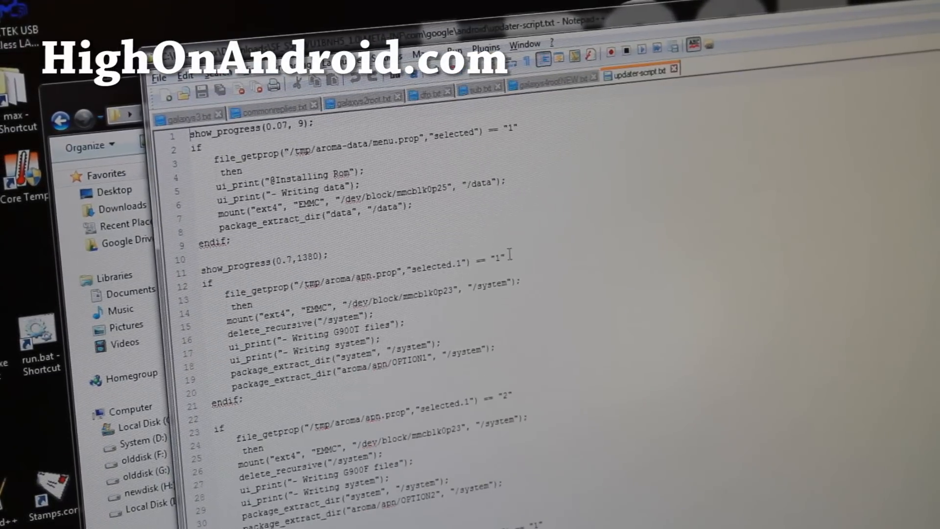
mouse_move(563, 249)
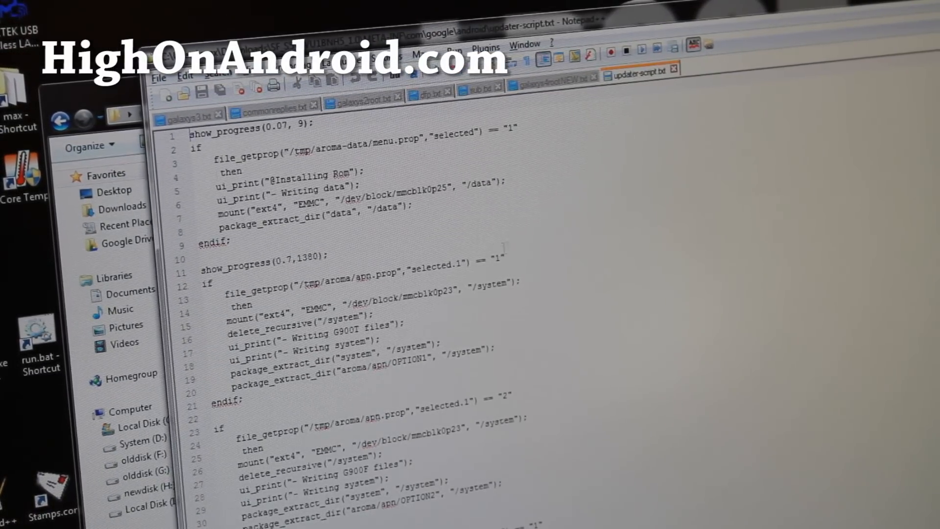
Delete the show_progress lines, if/then/endif wrappers and OPTION1 system block.
scroll("down", 3)
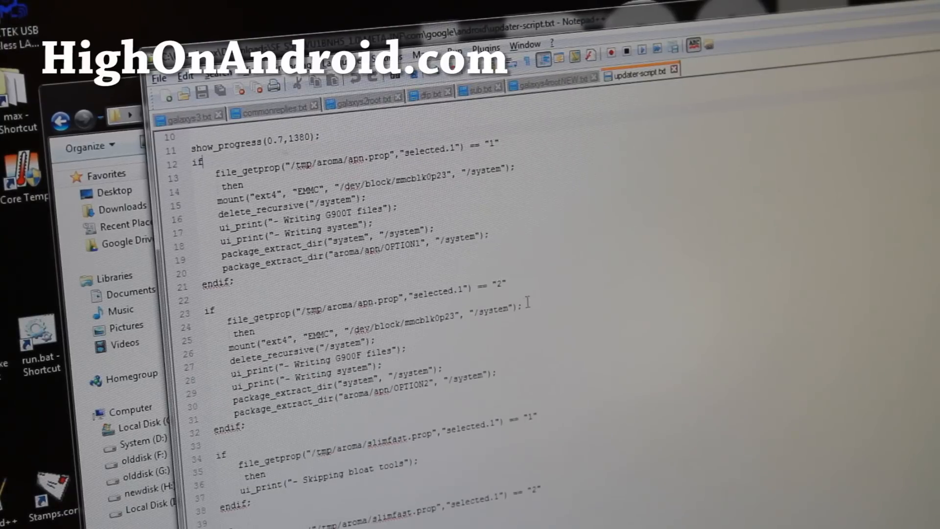
scroll("up", 3)
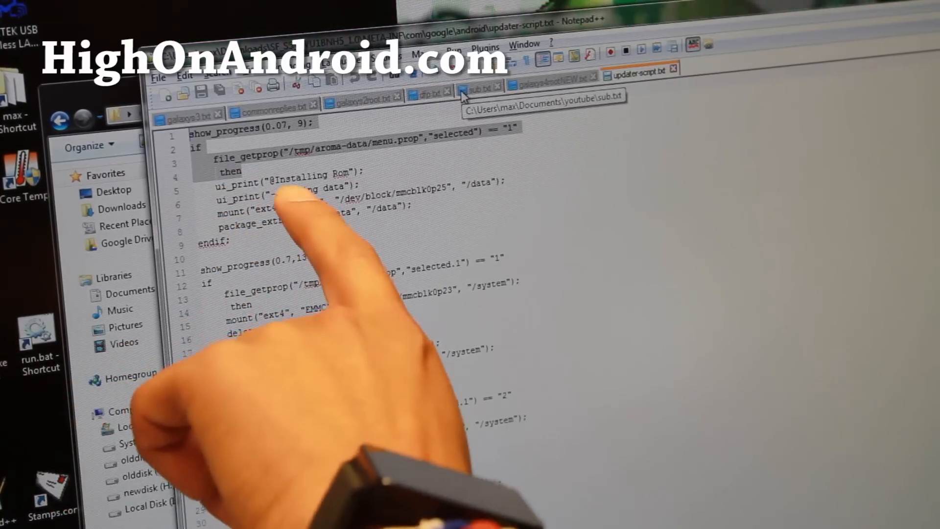
scroll("down", 3)
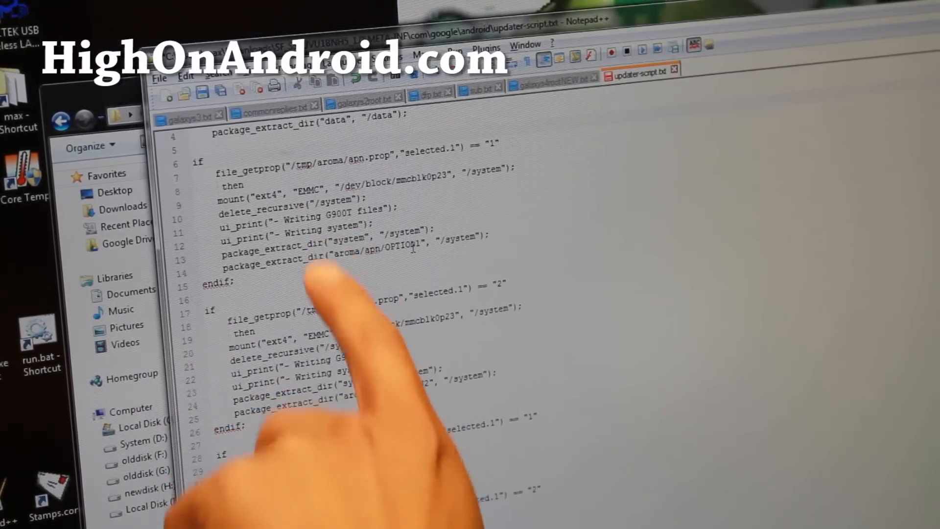
scroll("down", 3)
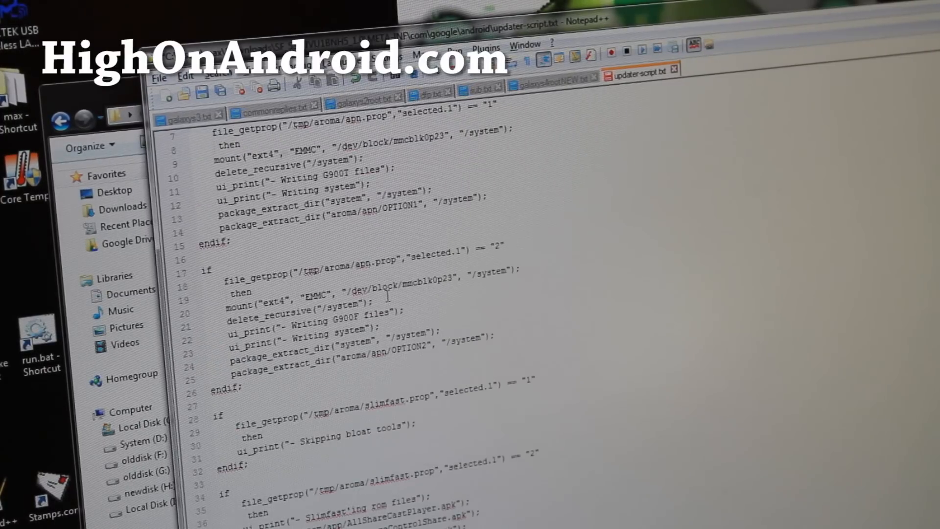
scroll("up", 3)
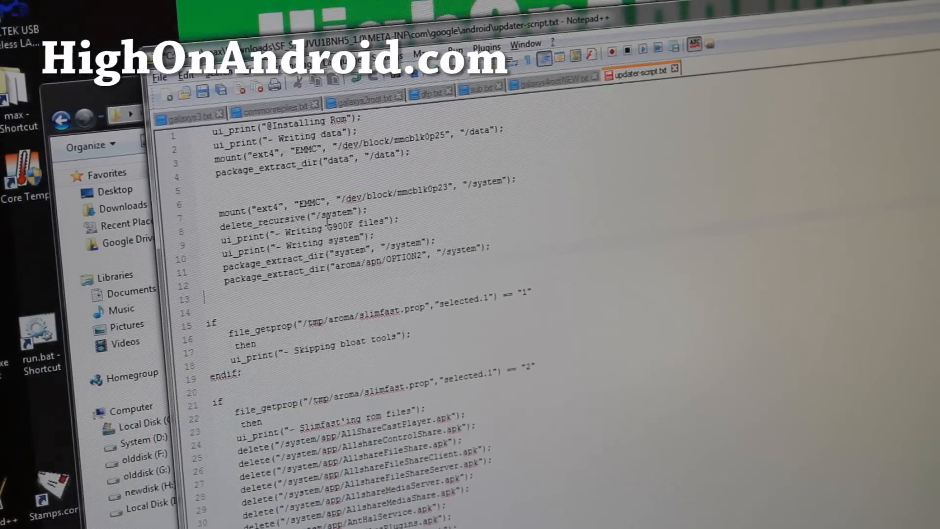
Delete the slimfast.prop == "2" app-deletion block through its endif.
scroll("down", 3)
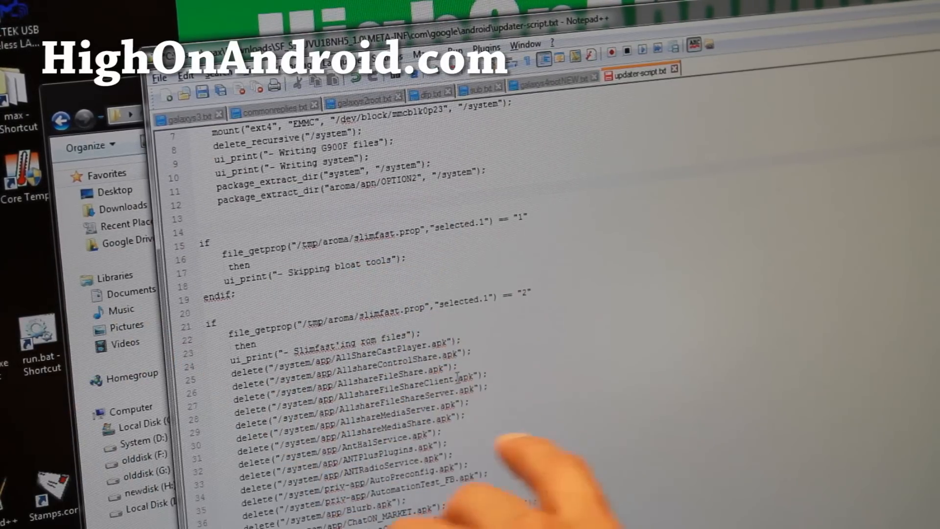
scroll("down", 3)
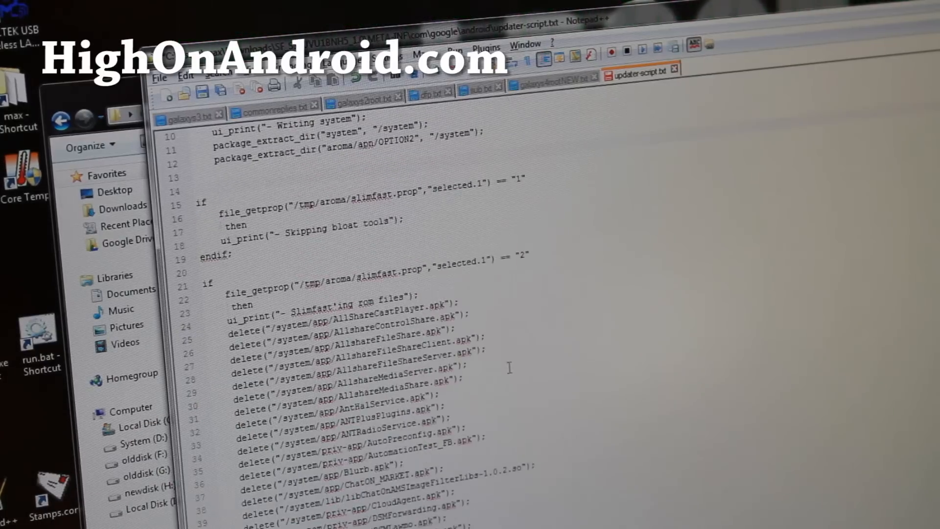
scroll("up", 3)
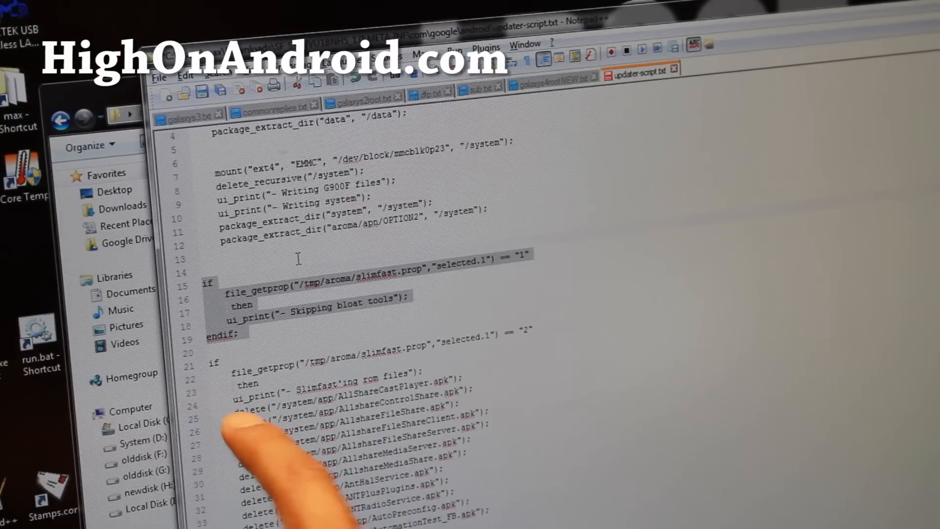
scroll("down", 3)
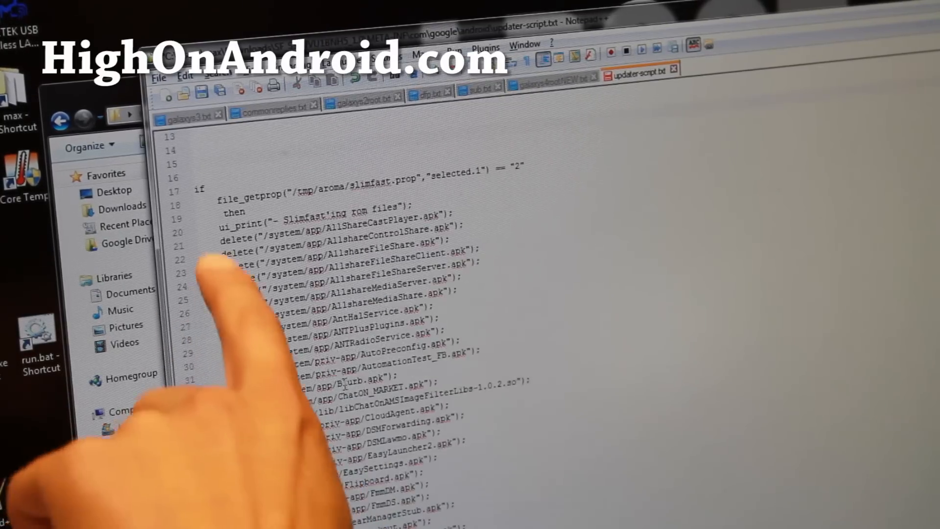
scroll("down", 3)
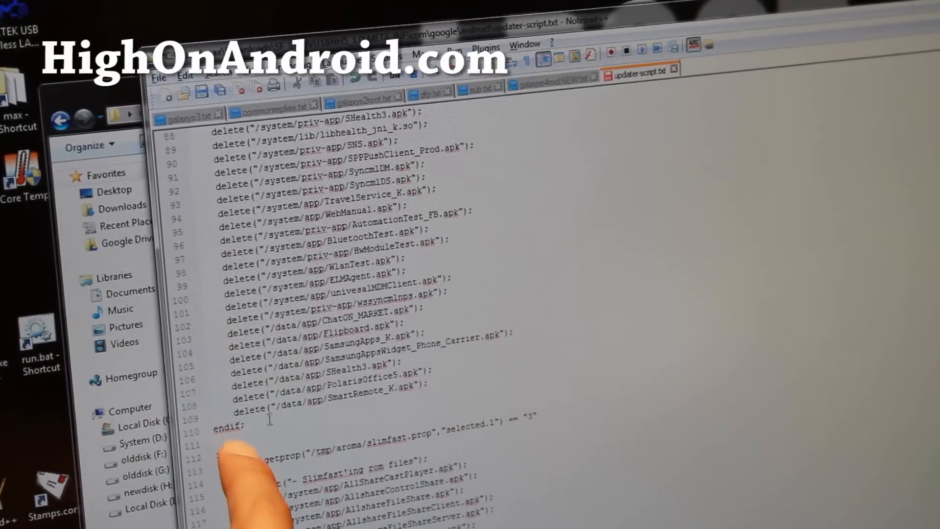
scroll("up", 3)
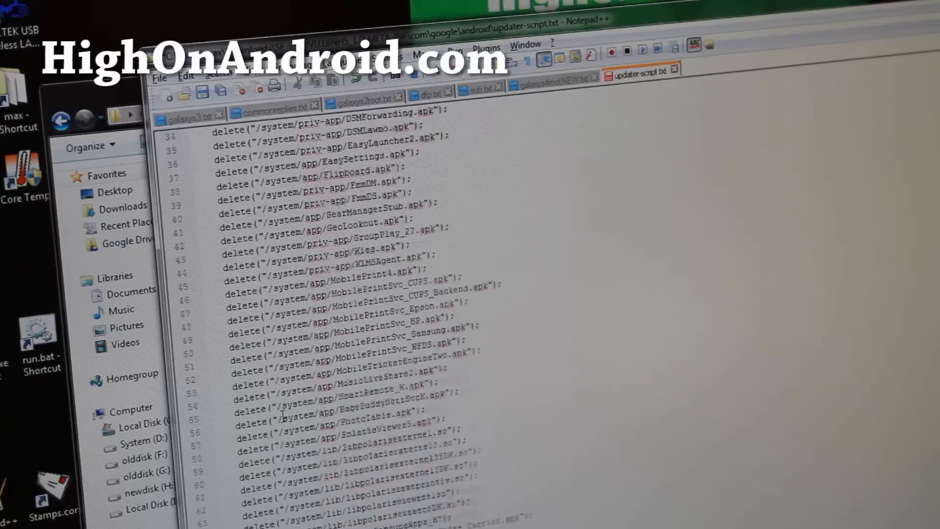
scroll("up", 3)
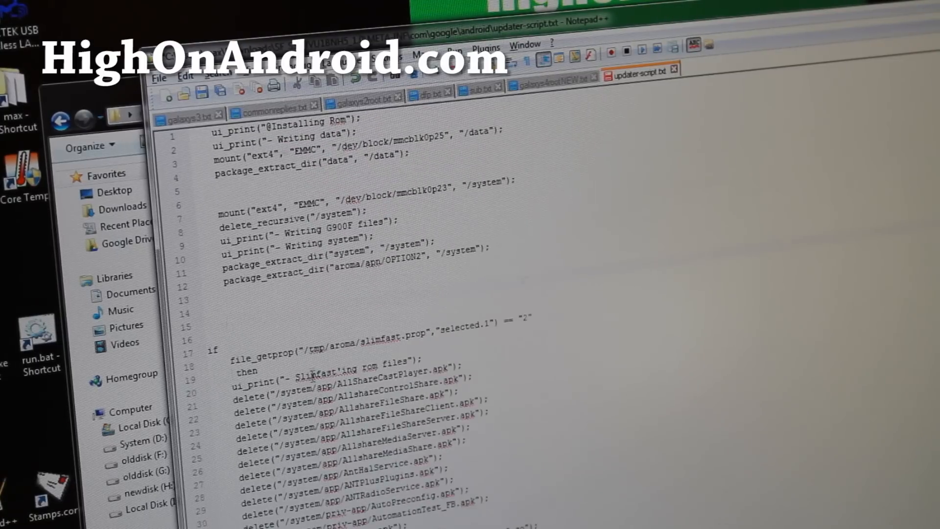
scroll("down", 3)
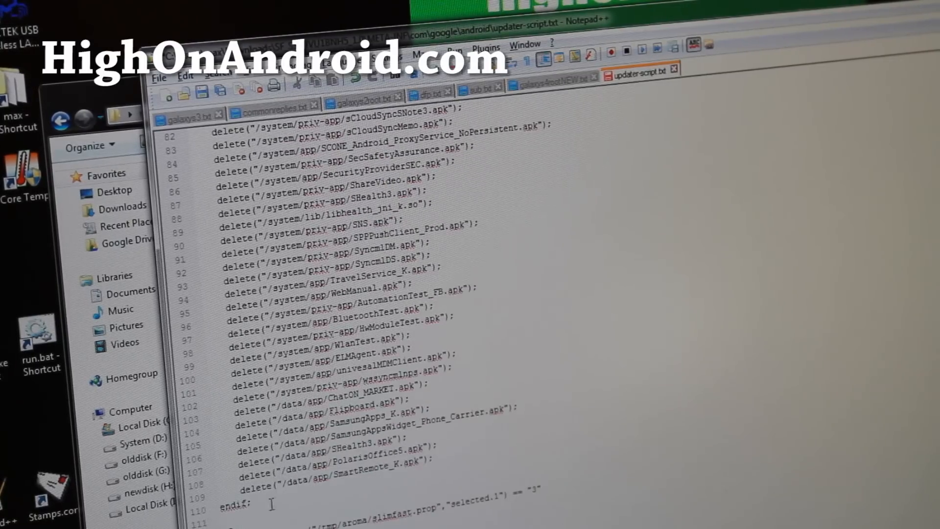
scroll("up", 3)
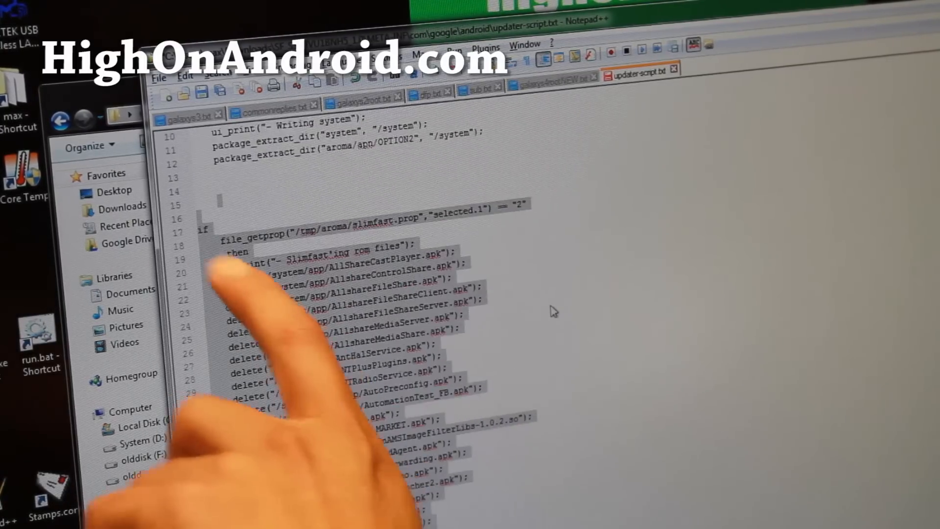
scroll("down", 3)
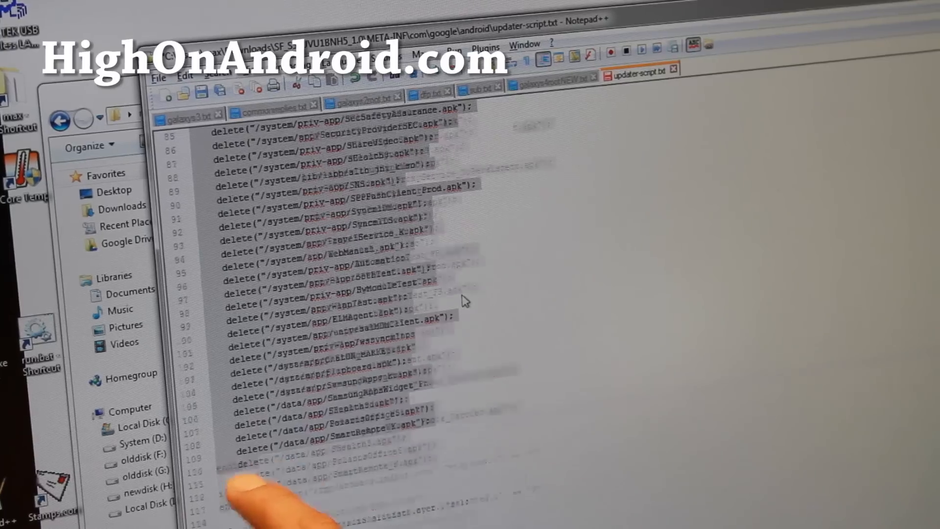
scroll("up", 3)
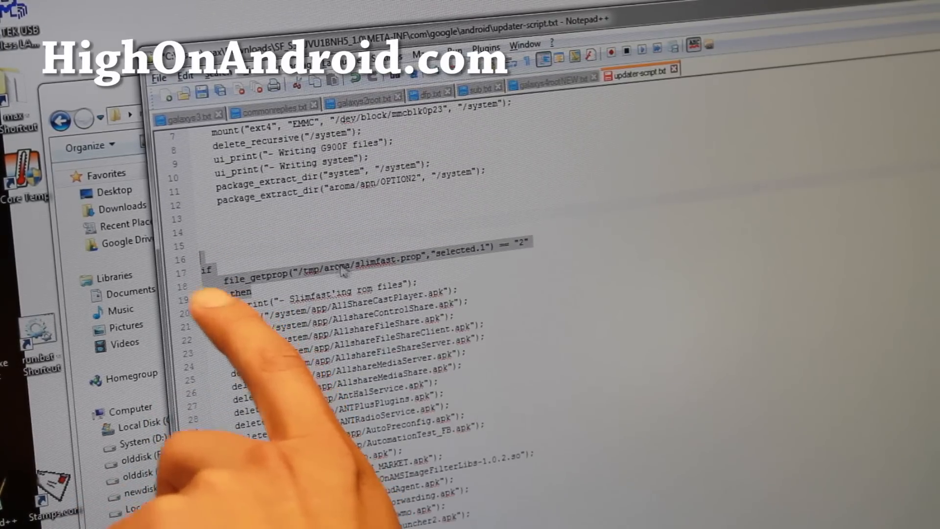
scroll("down", 3)
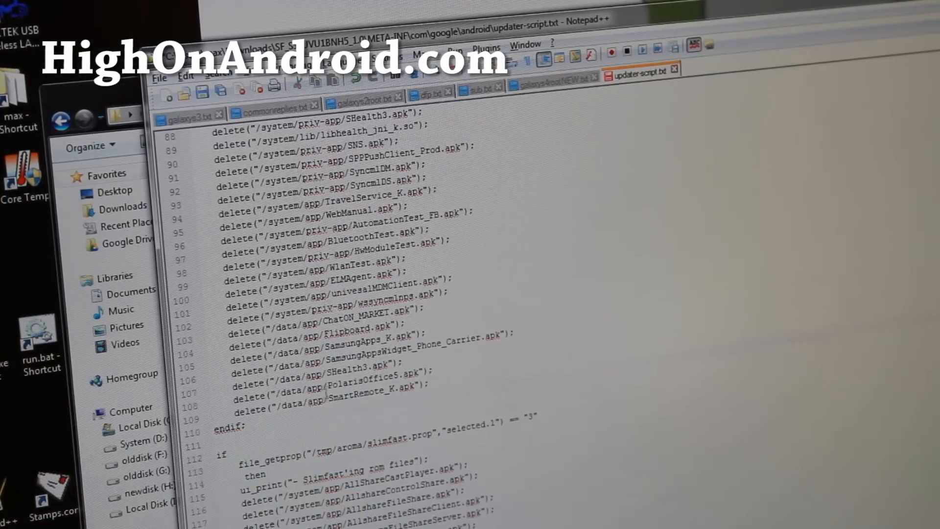
scroll("up", 3)
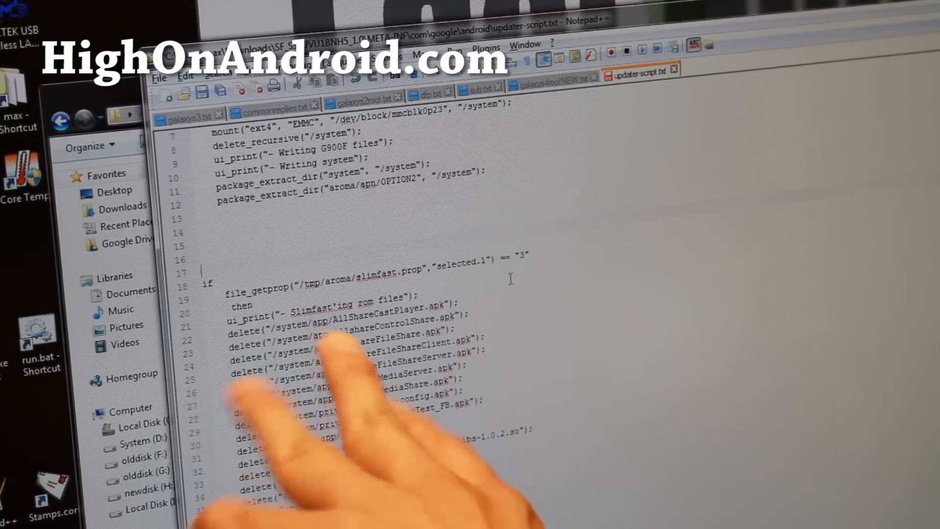
Delete the slimfast == "3" block from its if line down to its endif.
scroll("down", 3)
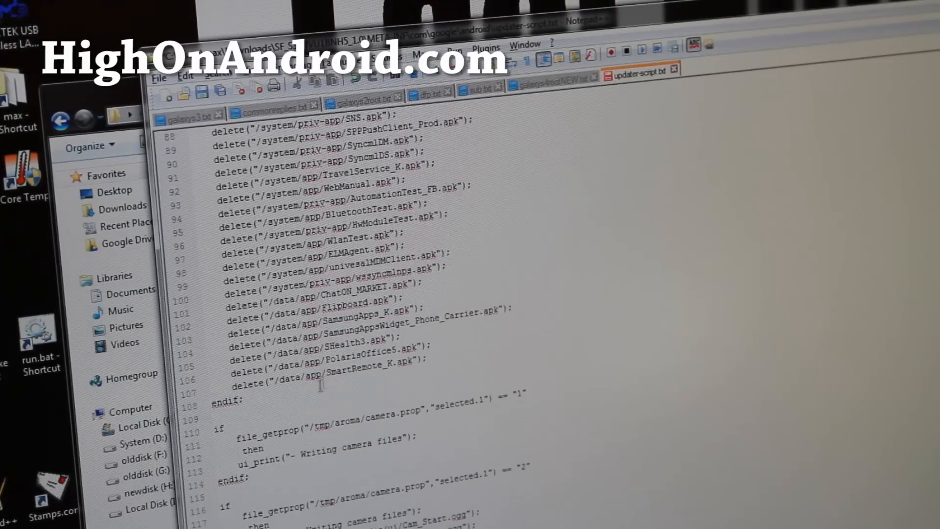
scroll("up", 3)
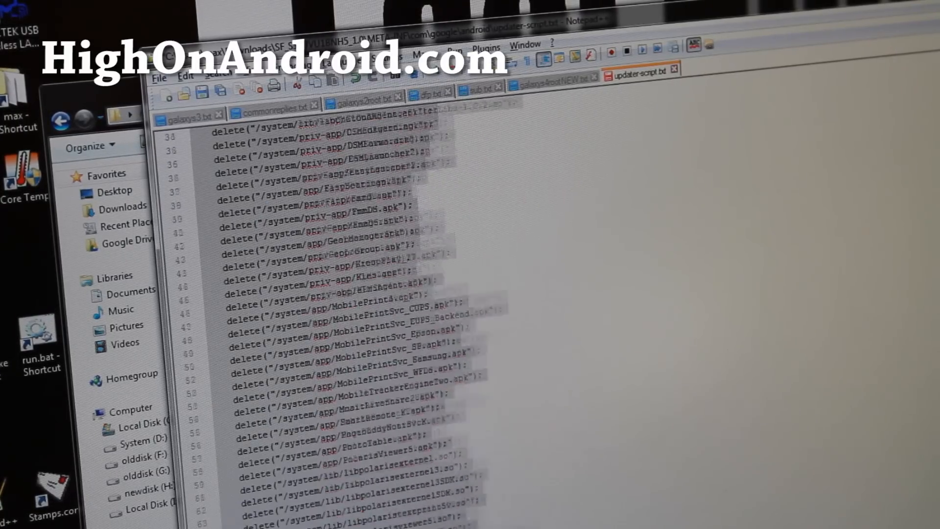
scroll("down", 3)
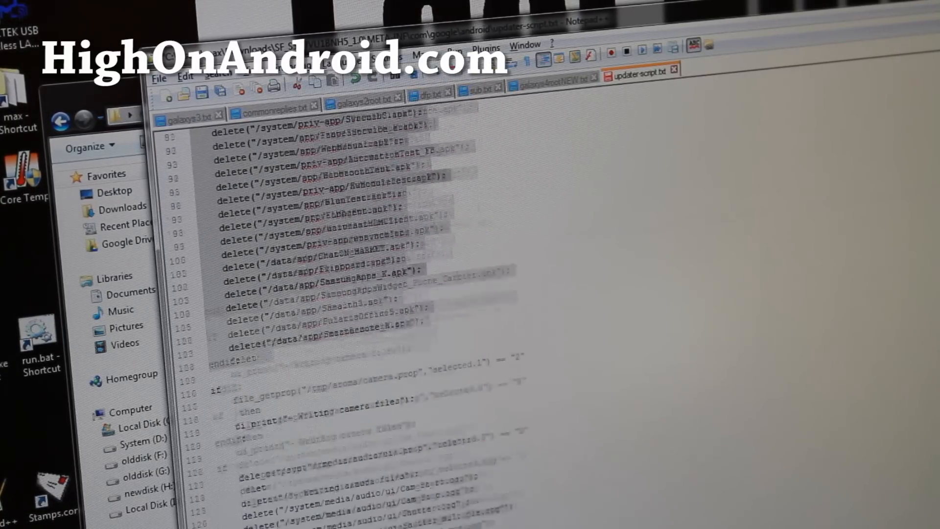
scroll("up", 3)
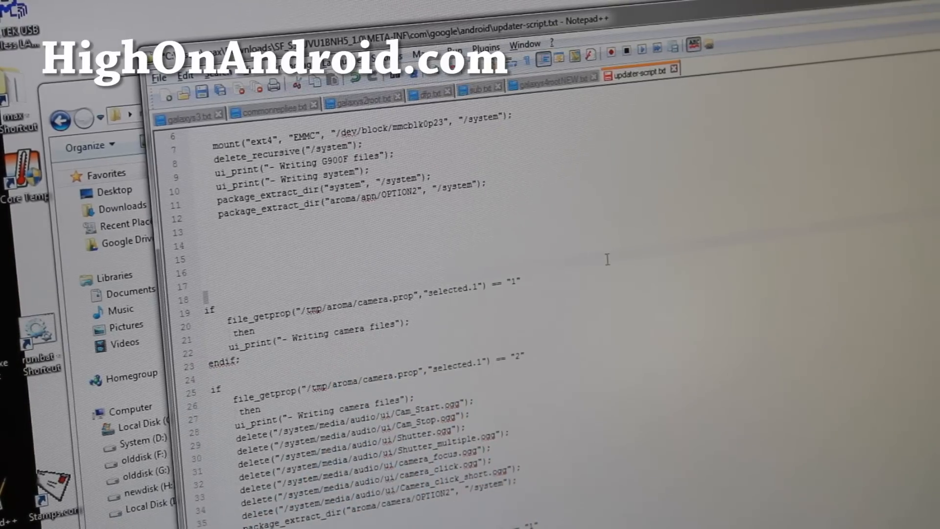
scroll("down", 3)
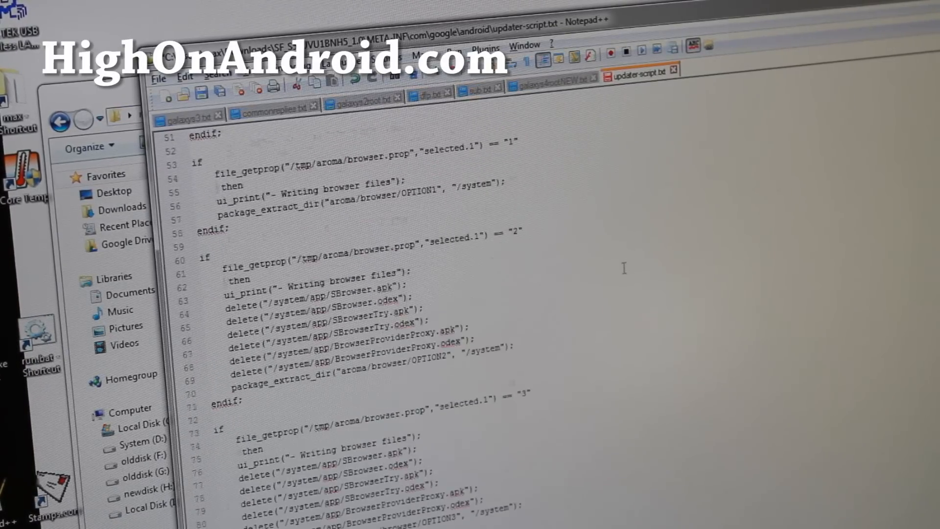
scroll("down", 3)
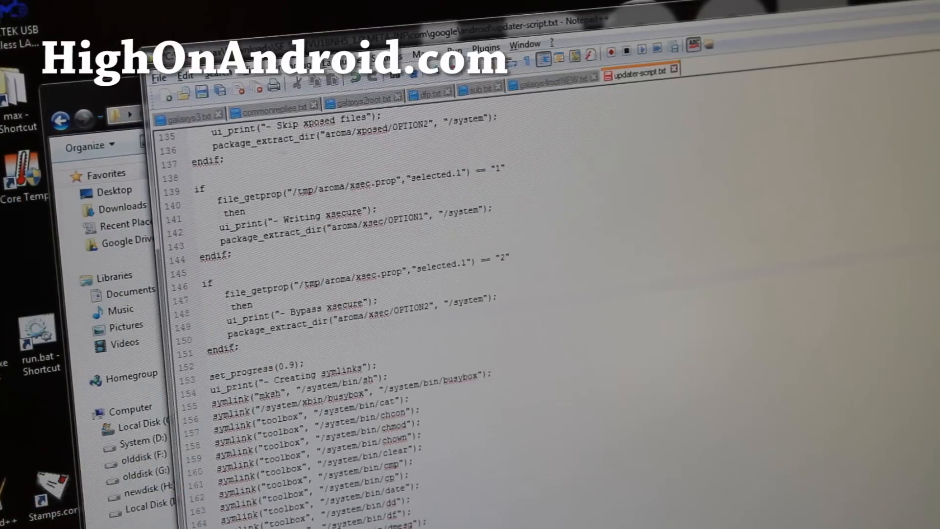
Remove the if, then, ui_print and endif lines around aroma/xposed/OPTION2 extraction.
scroll("up", 3)
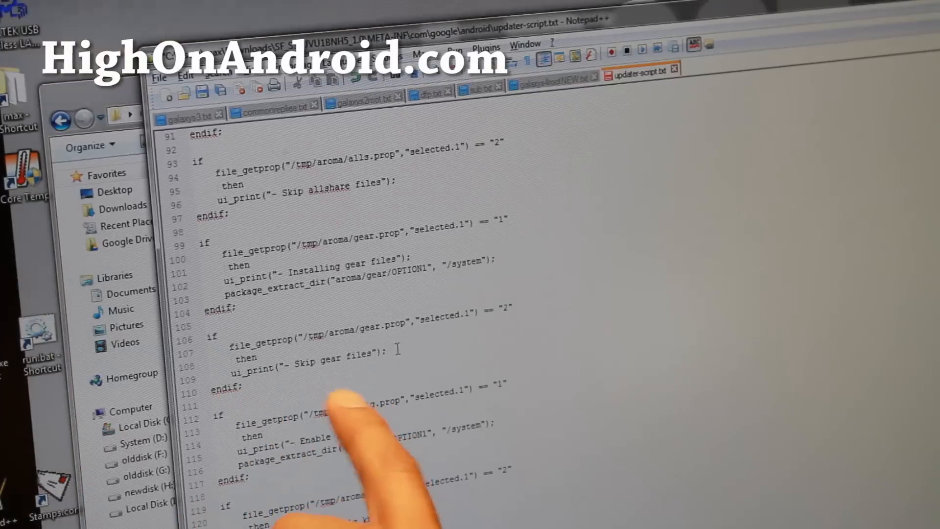
scroll("down", 3)
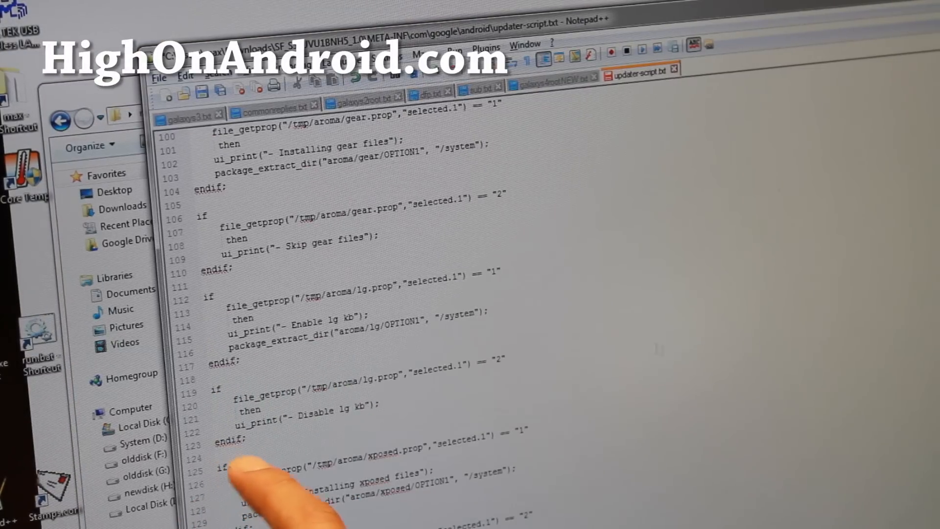
scroll("down", 3)
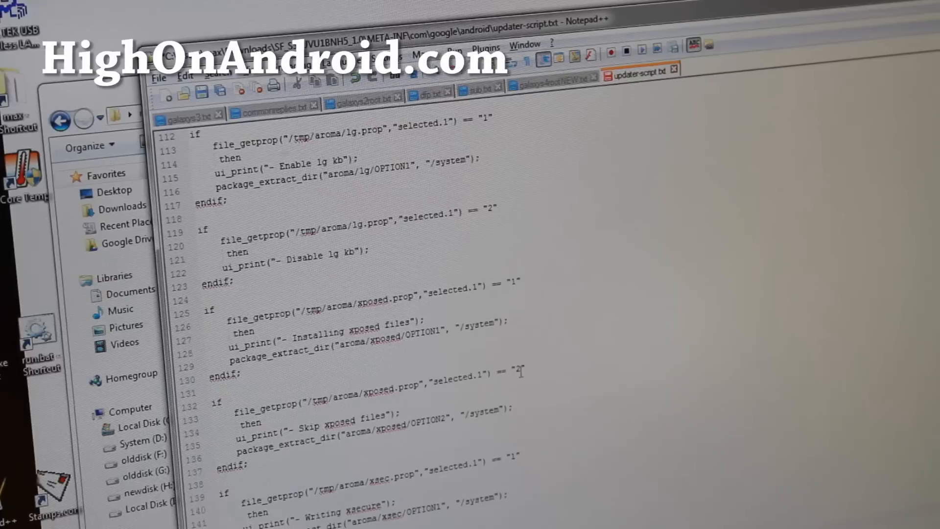
scroll("down", 3)
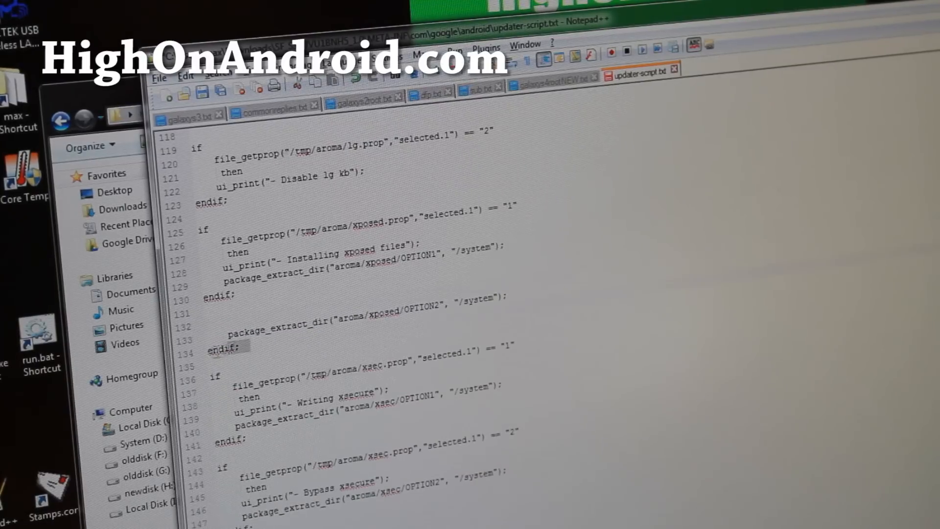
scroll("down", 3)
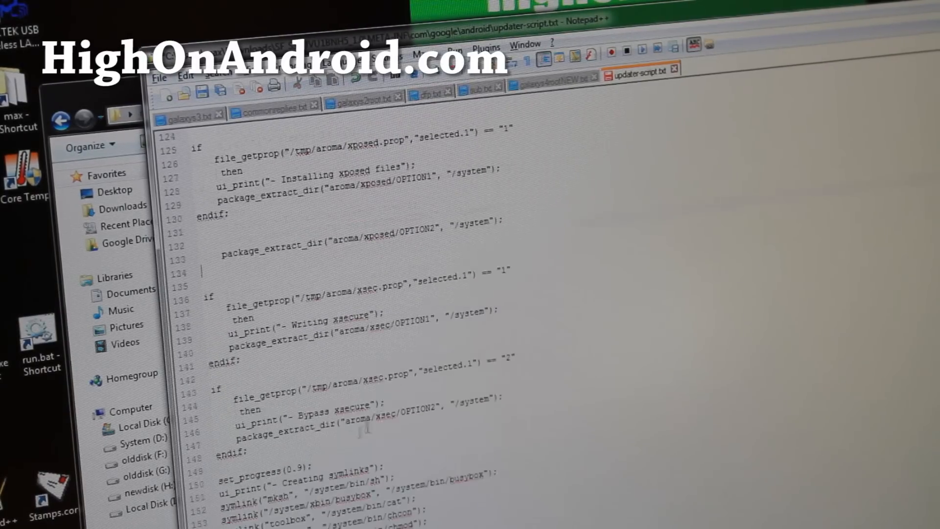
scroll("up", 3)
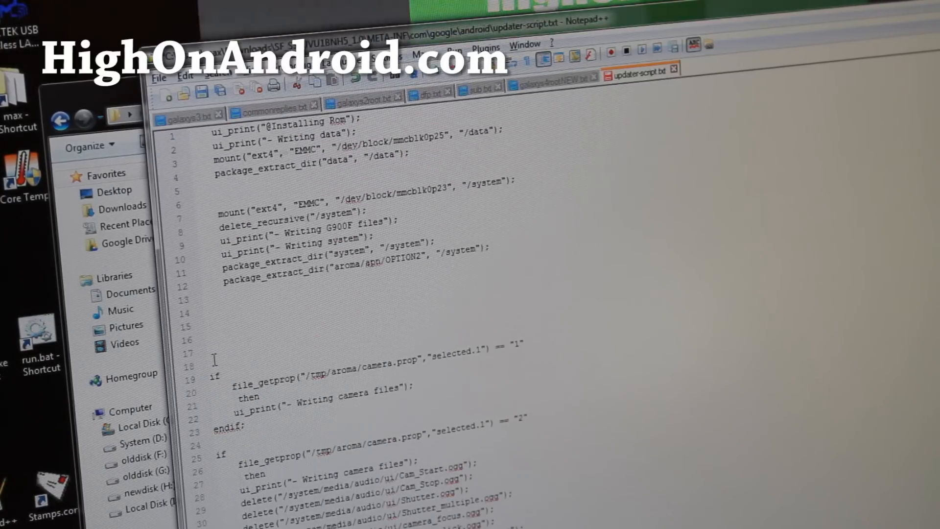
Delete everything from the camera.prop if block to the last xsec endif, plus blank lines.
scroll("down", 3)
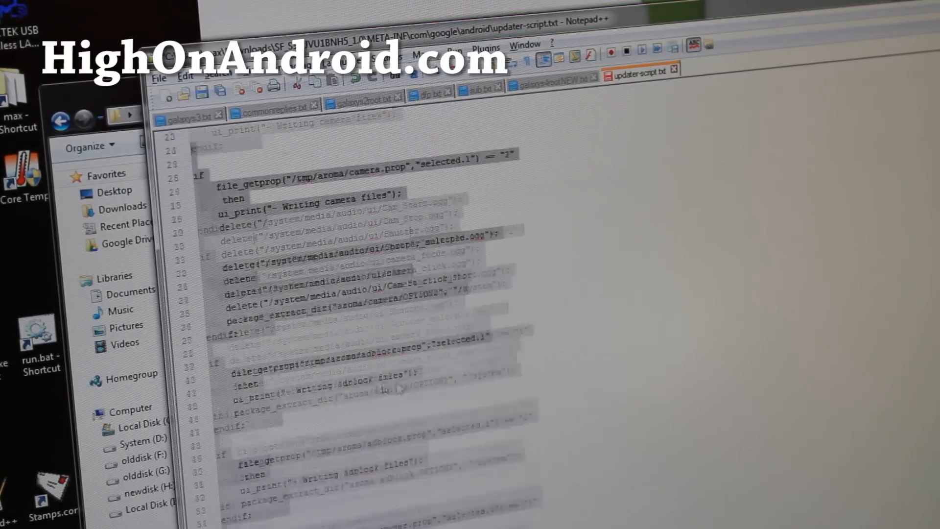
scroll("down", 3)
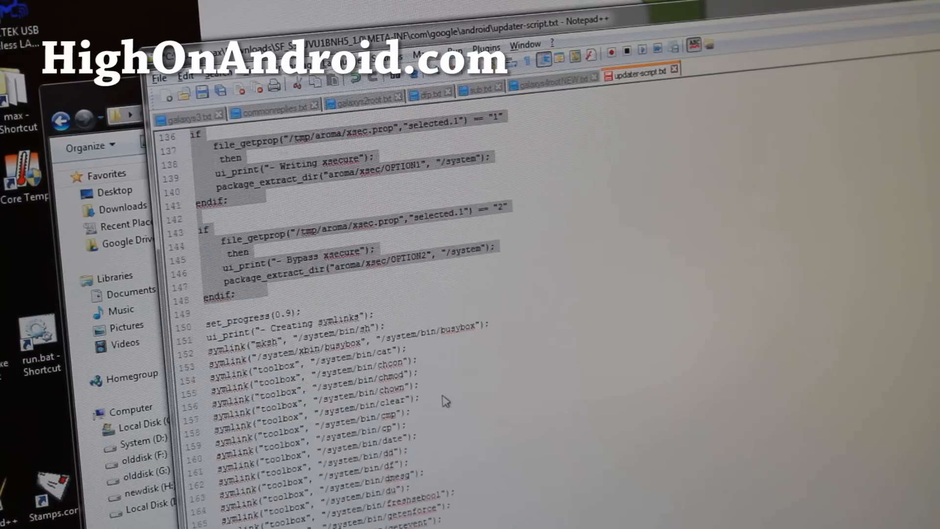
scroll("up", 3)
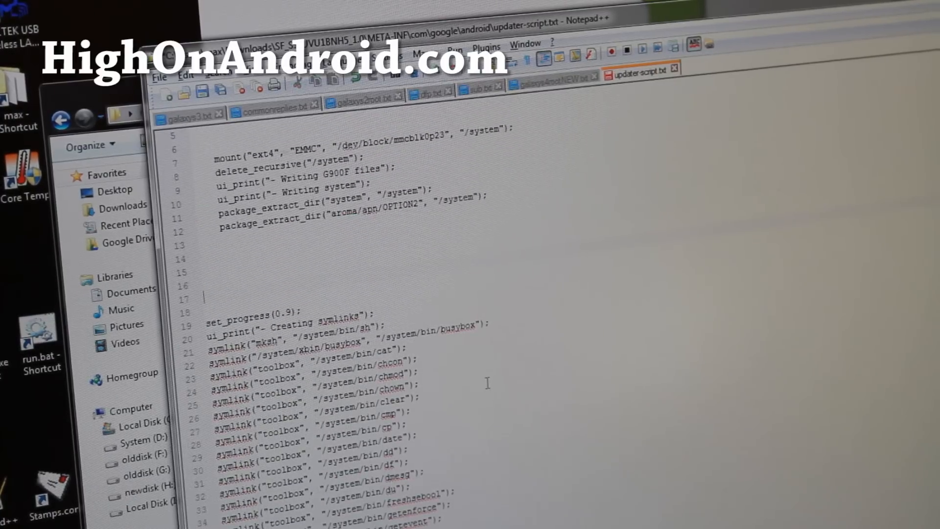
scroll("up", 3)
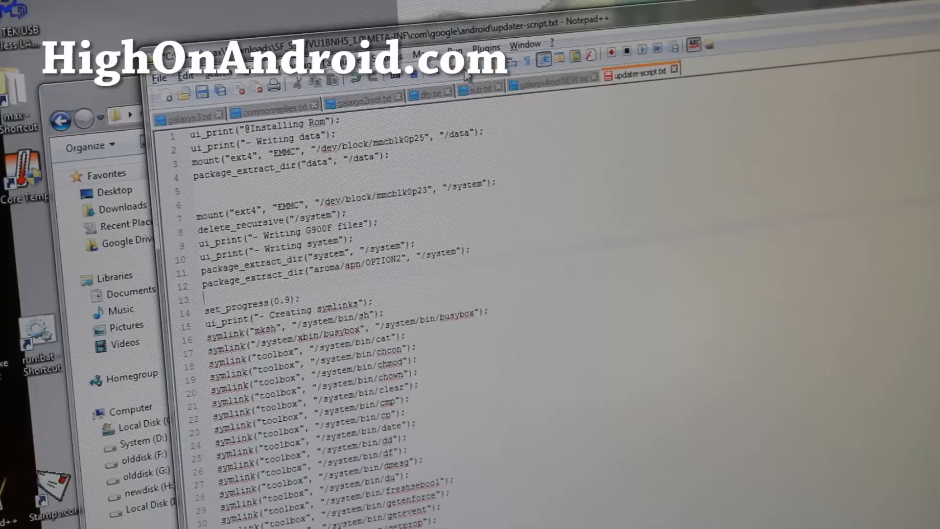
scroll("down", 3)
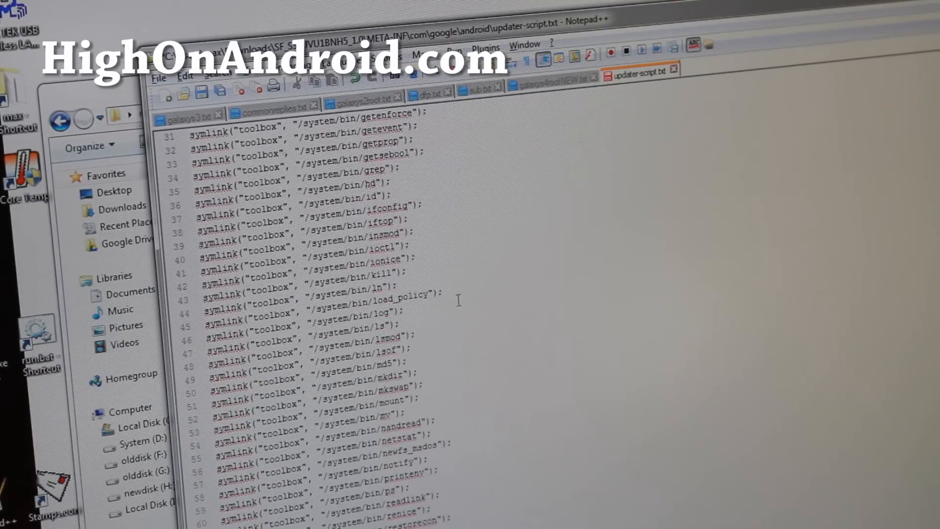
scroll("down", 3)
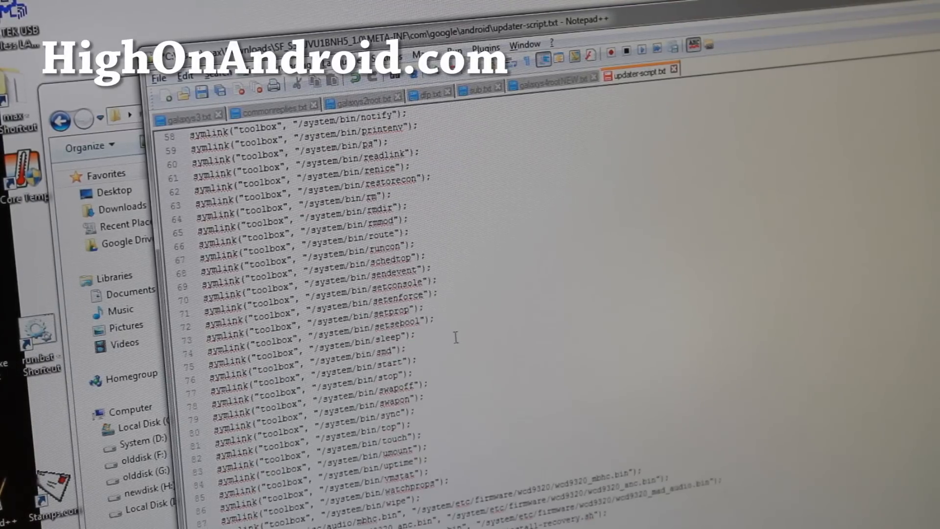
scroll("down", 3)
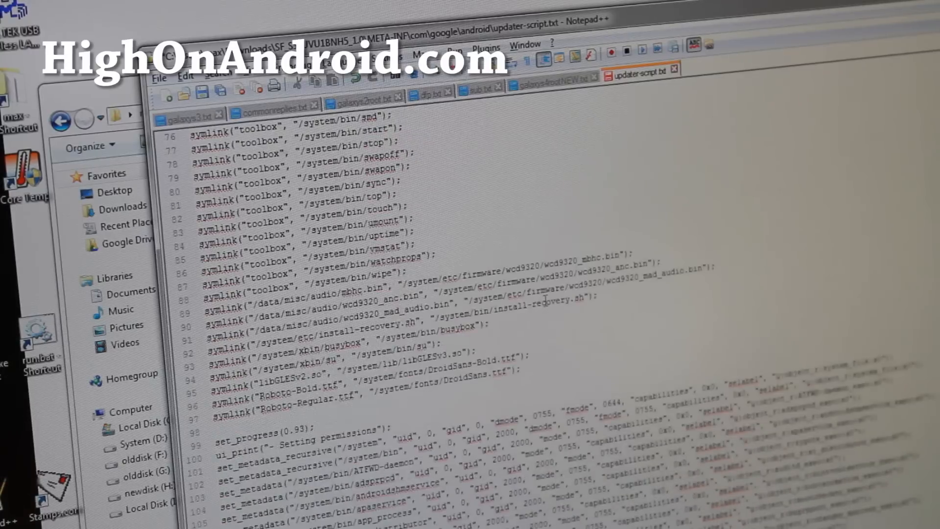
scroll("down", 3)
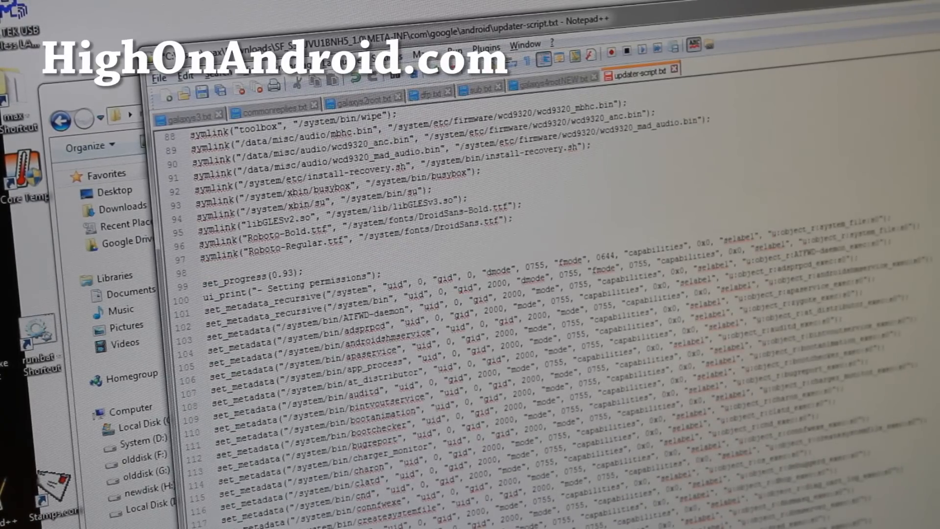
scroll("down", 3)
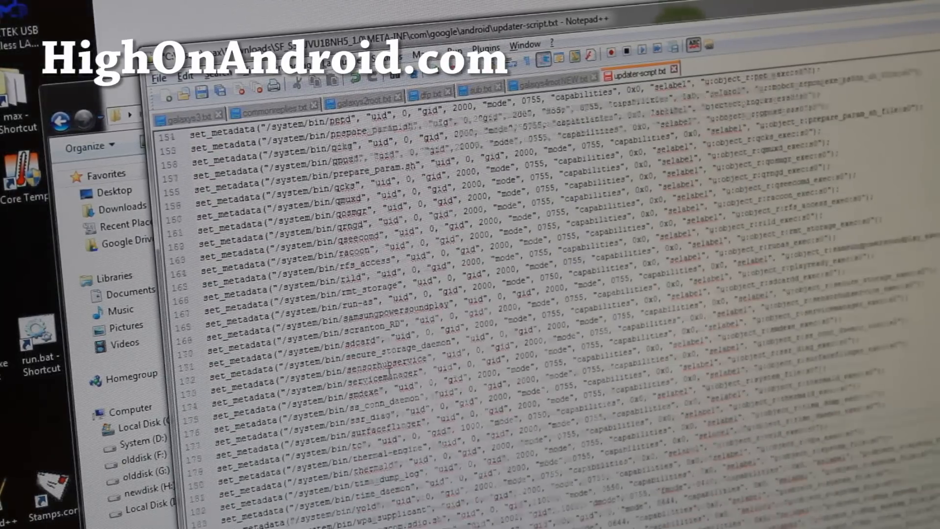
scroll("down", 3)
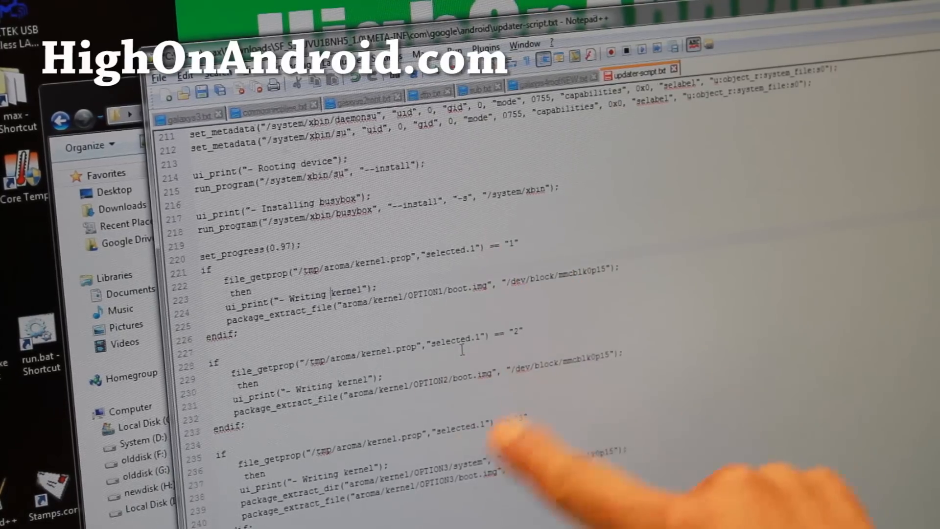
mouse_move(420, 390)
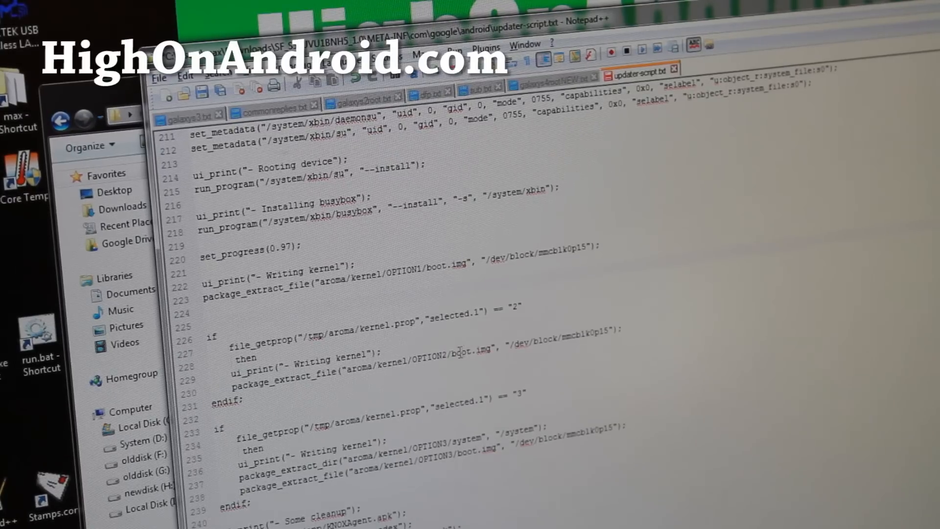
Delete the three kernel file_getprop if/endif blocks, keeping only the OPTION1 boot.img write.
scroll("down", 3)
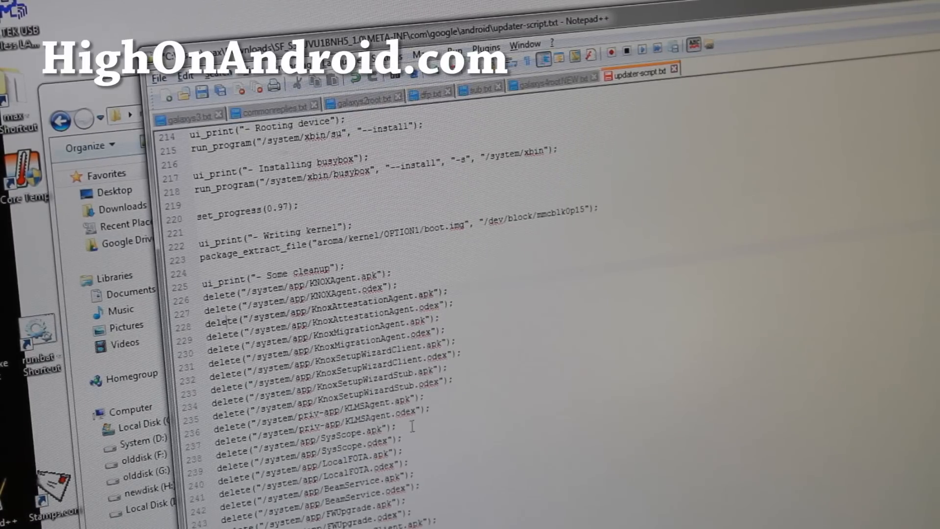
scroll("down", 3)
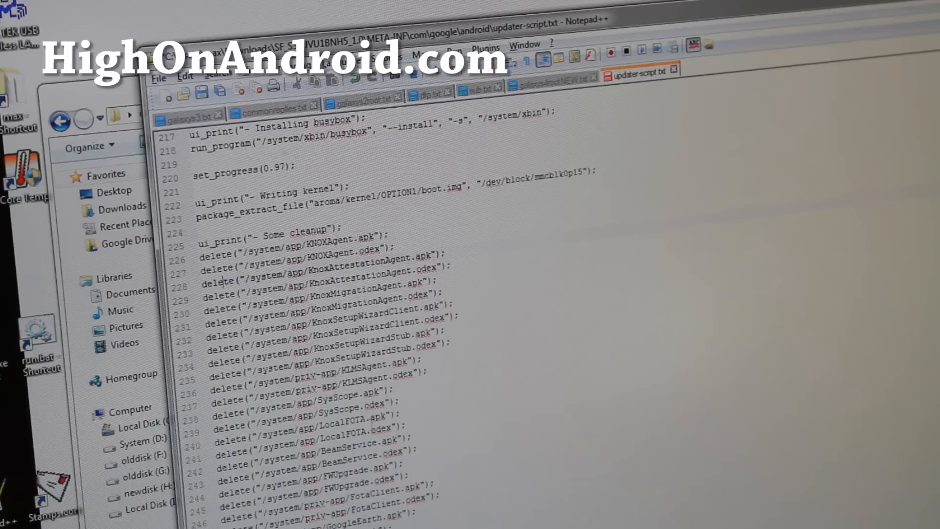
scroll("down", 3)
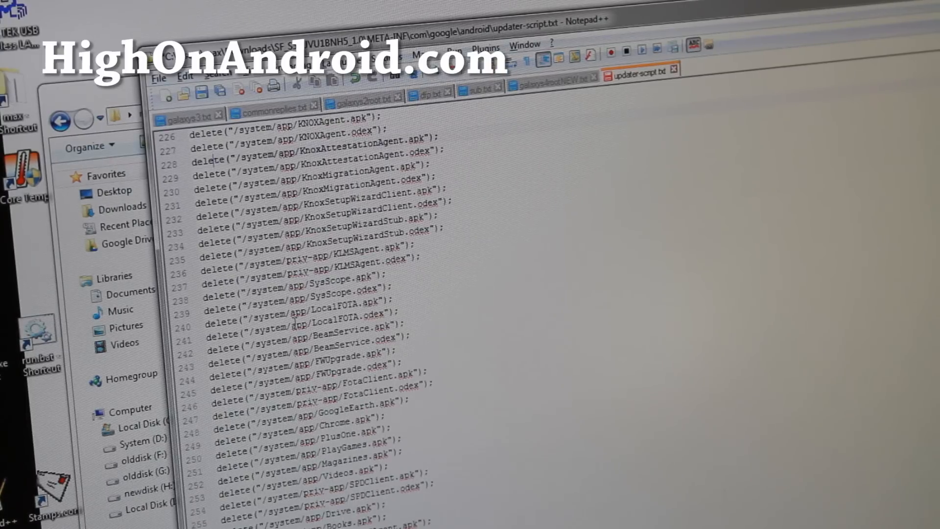
scroll("up", 3)
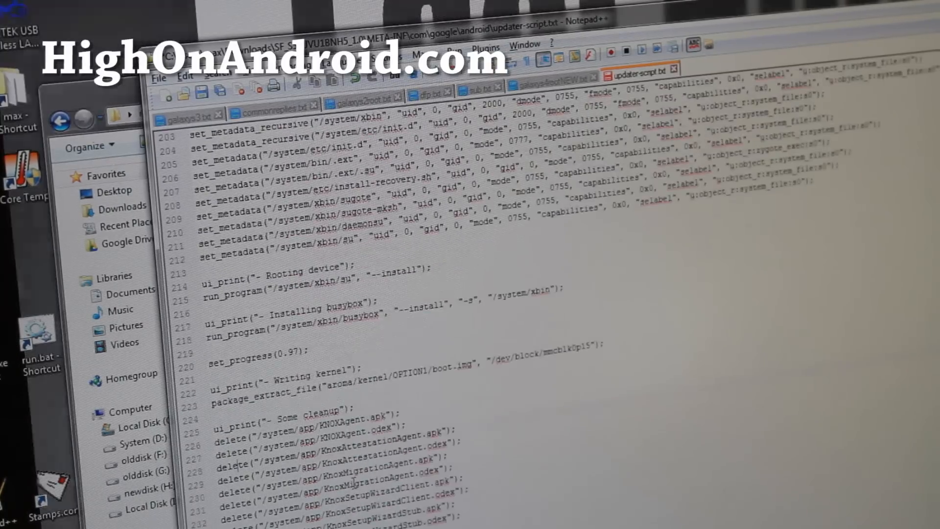
scroll("up", 3)
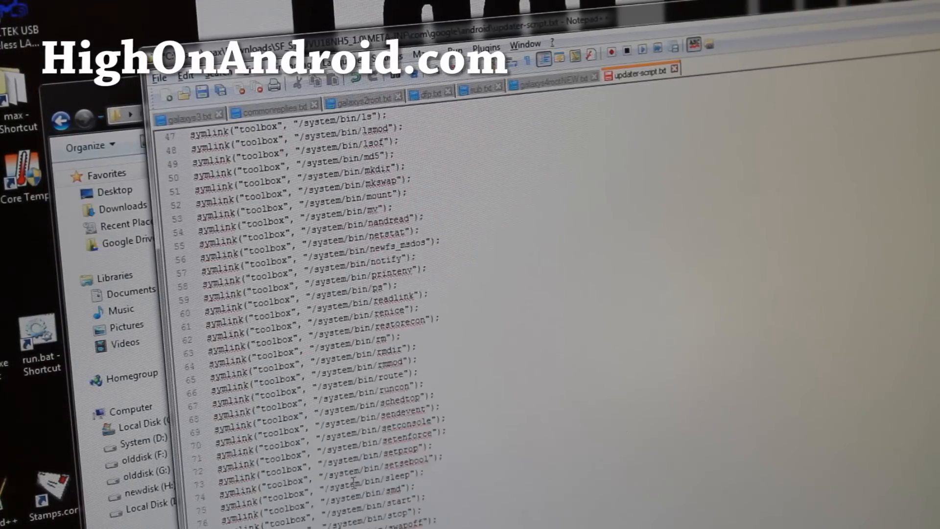
scroll("up", 3)
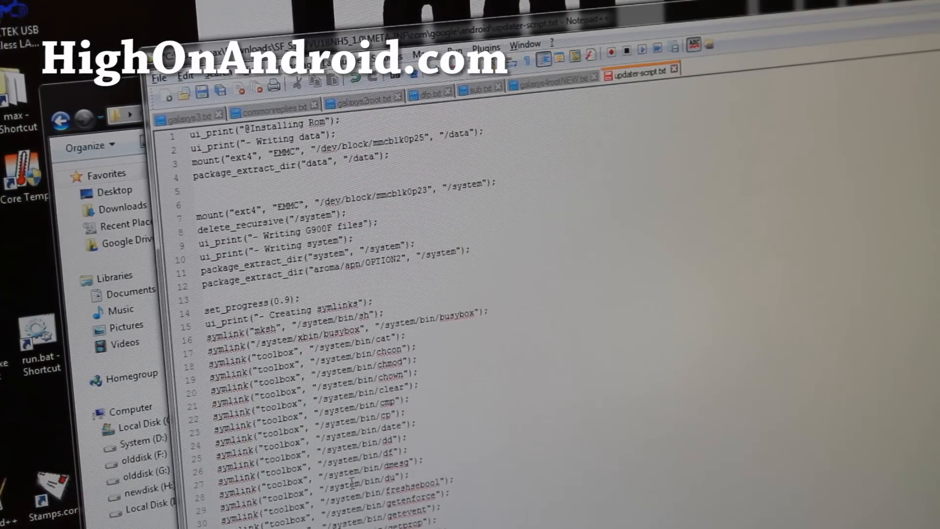
mouse_move(576, 227)
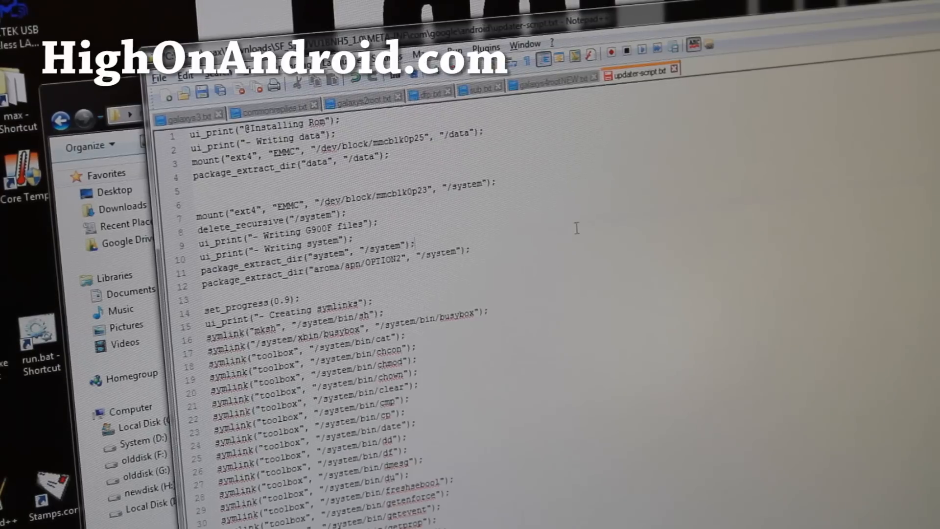
mouse_move(203, 96)
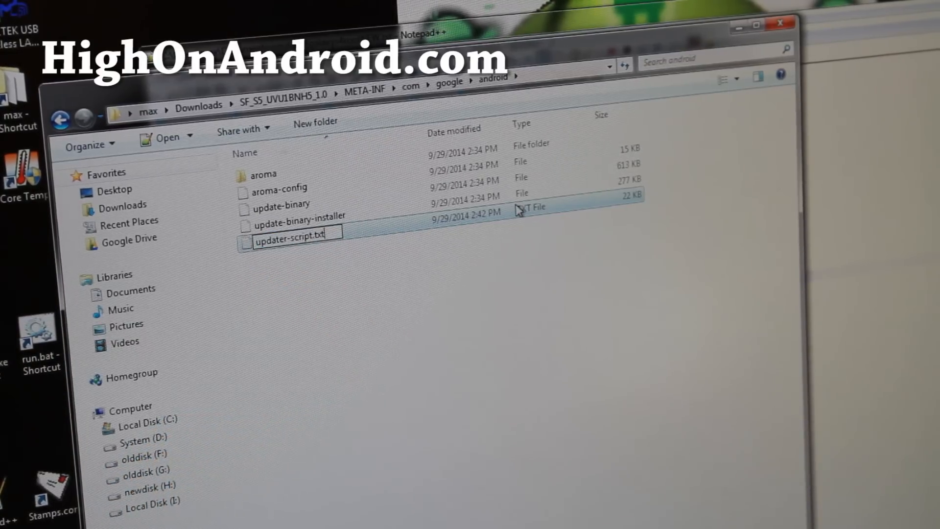
Rename updater-script.txt to updater-script and permanently delete aroma, aroma-config and both update-binaries.
key("Return")
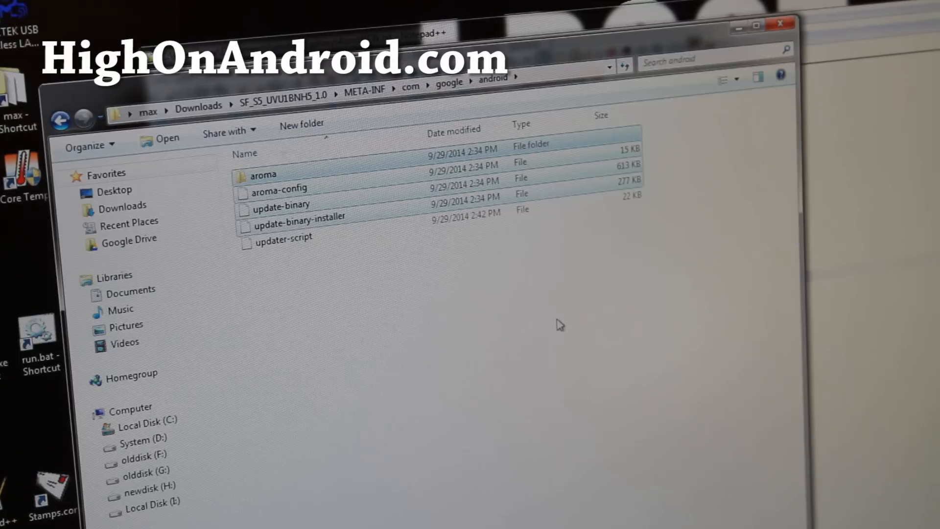
key("Delete")
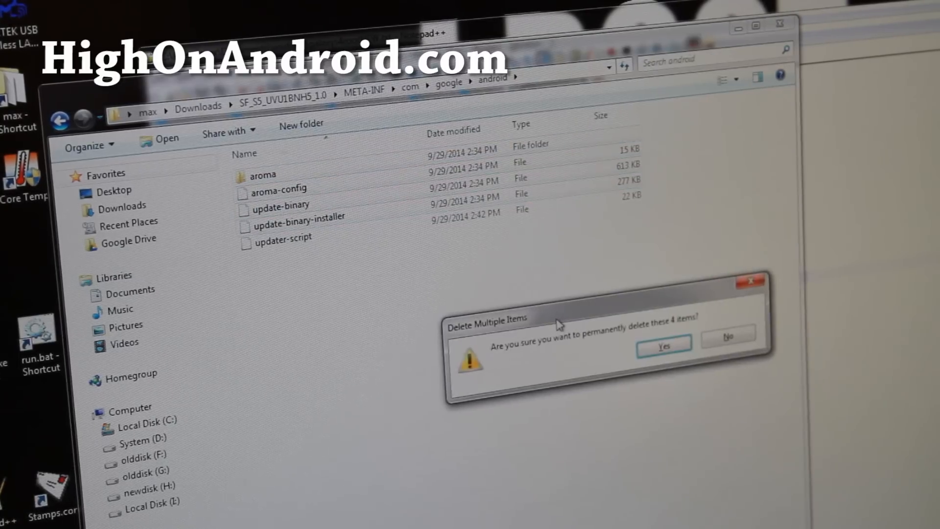
left_click(662, 346)
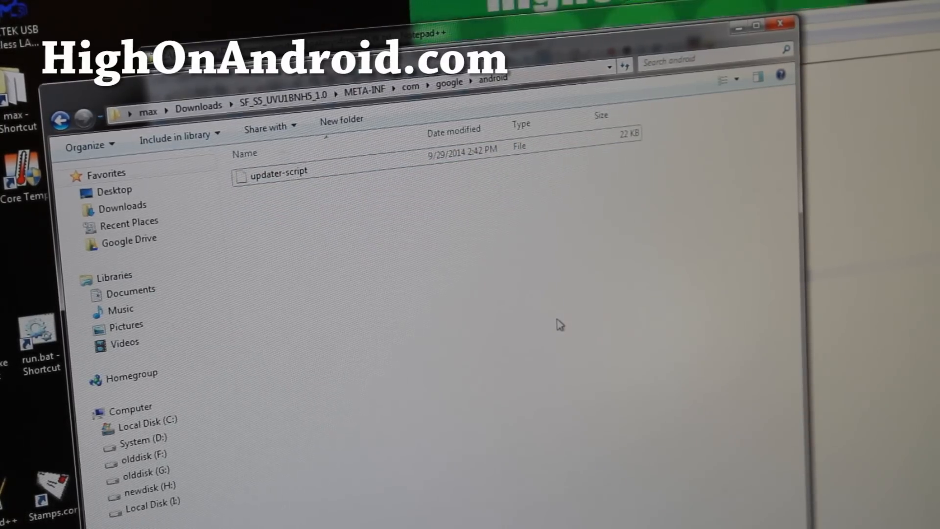
mouse_move(321, 201)
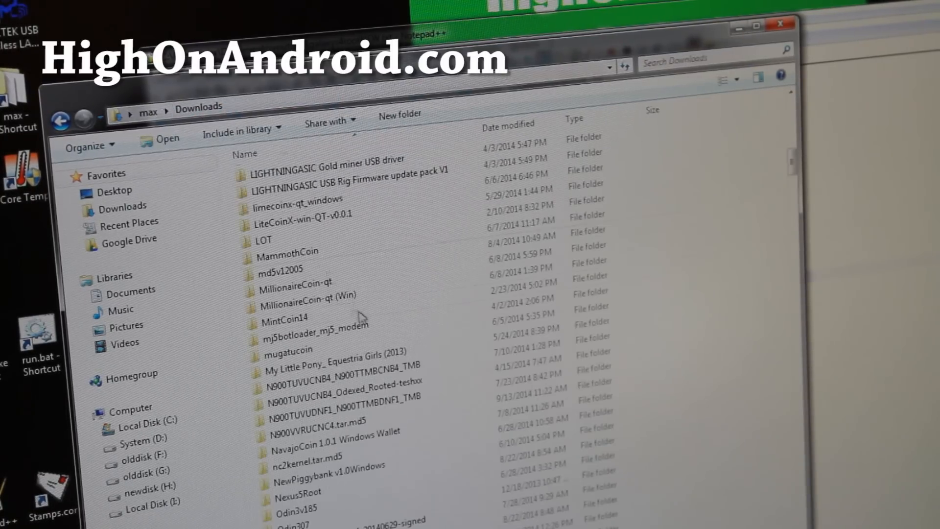
Paste update-binary into SF_S5_UVU1BNH5_1.0/META-INF/com/google/android beside updater-script.
scroll("down", 3)
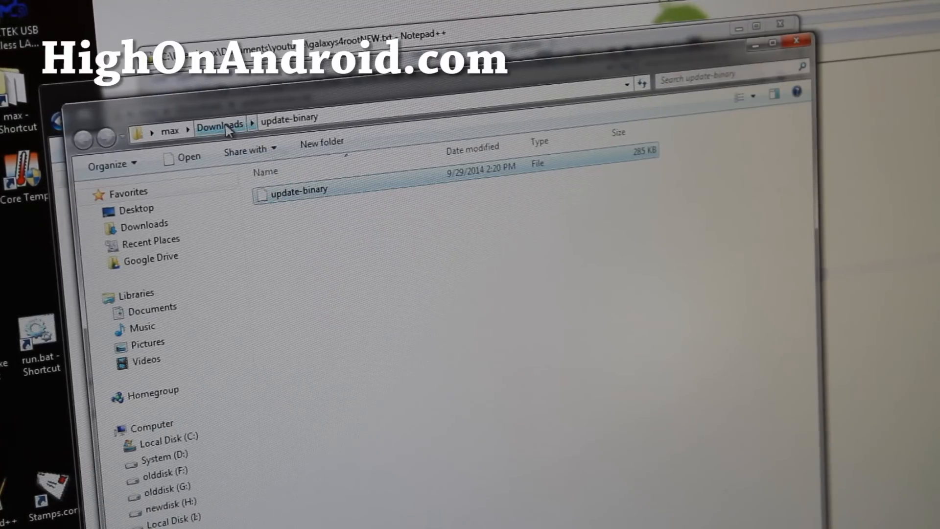
left_click(219, 123)
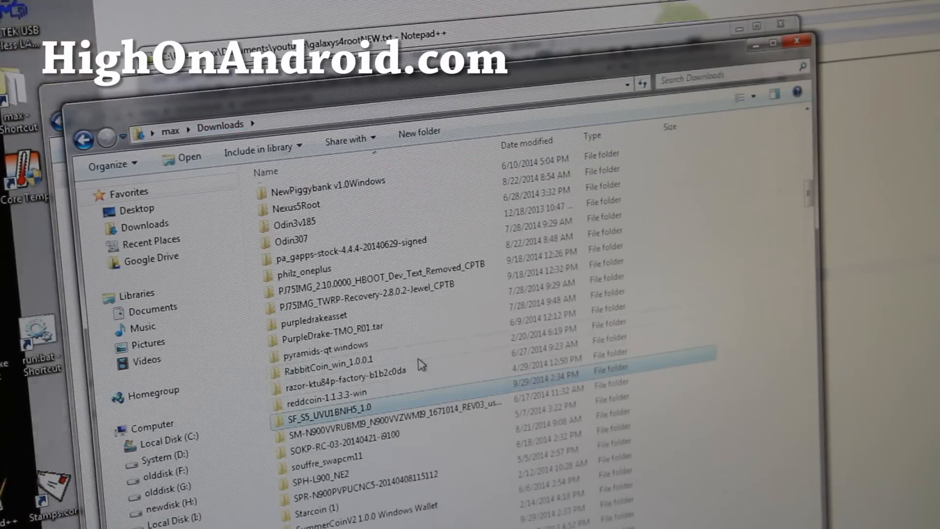
double_click(335, 407)
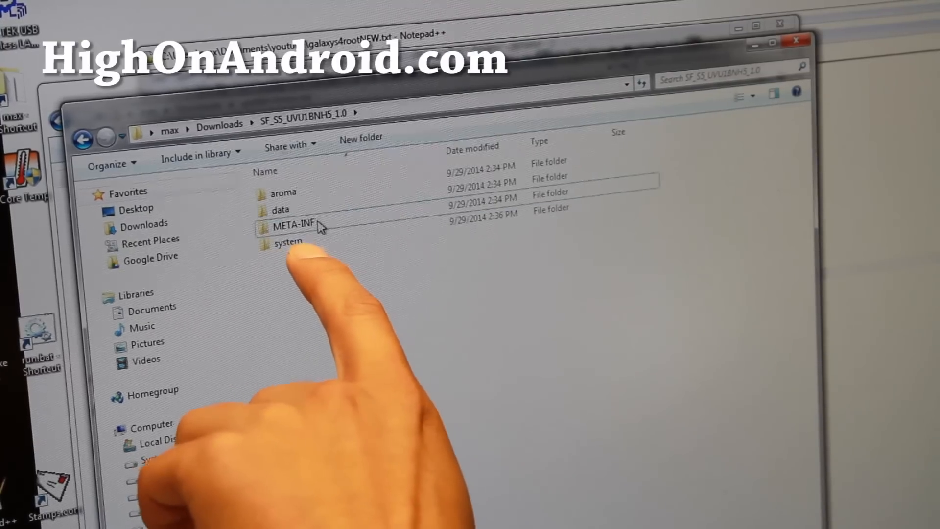
double_click(293, 224)
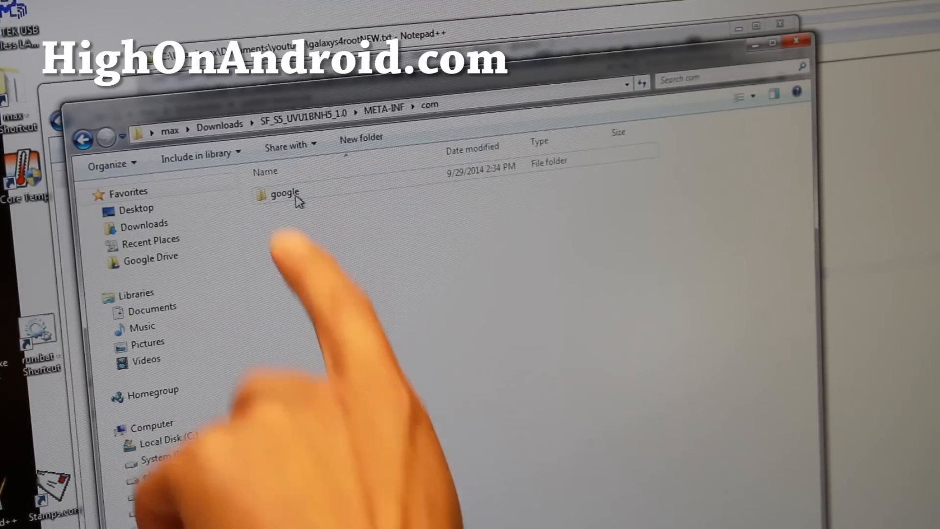
double_click(283, 193)
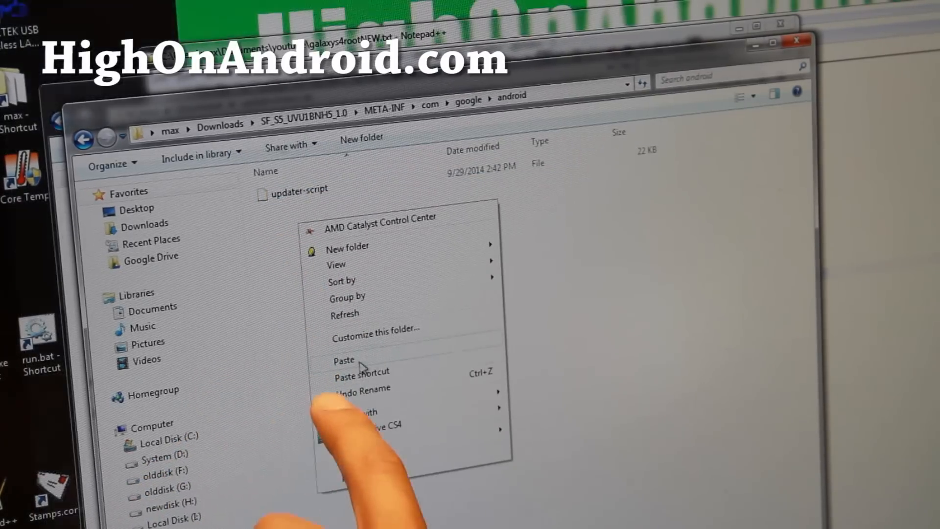
left_click(344, 360)
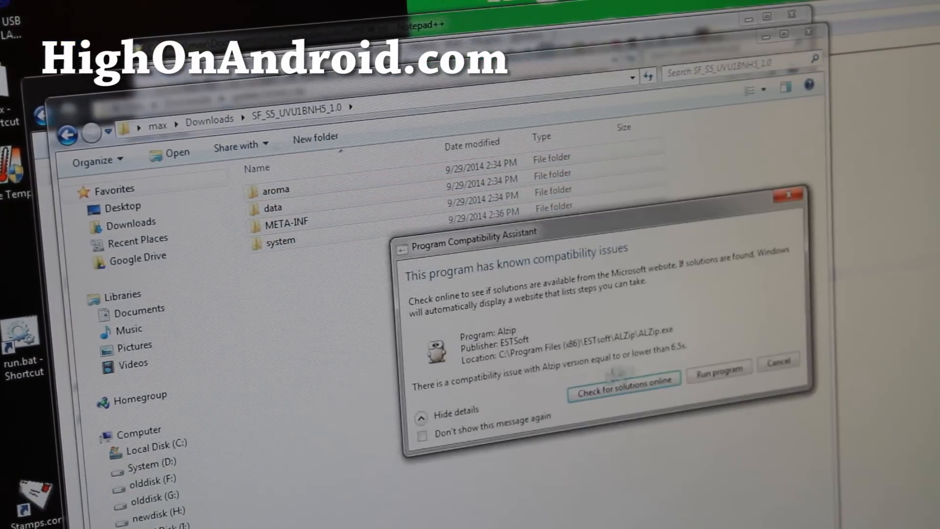
Run ALZip past the compatibility warning to build the 1.5 GB SF_S5_UVU1BNH5_1.0.zip, then answer the test prompt.
left_click(719, 367)
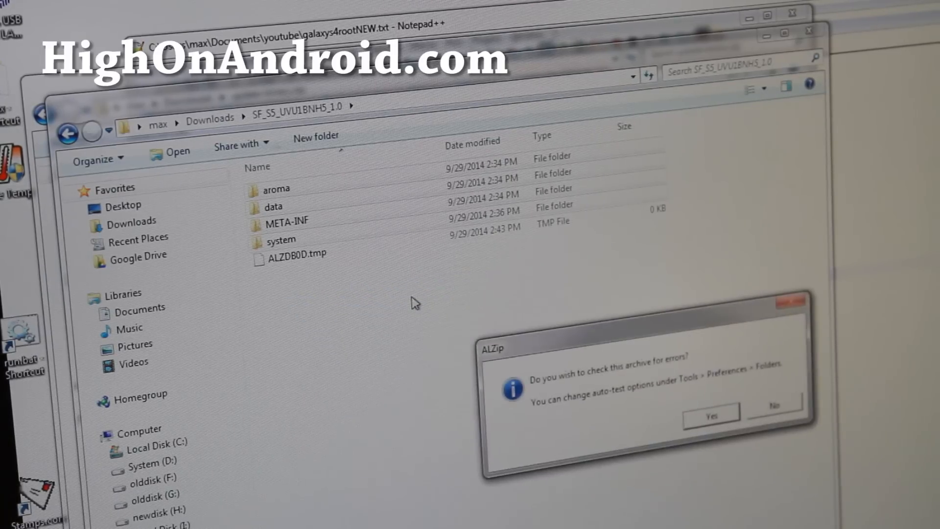
left_click(772, 413)
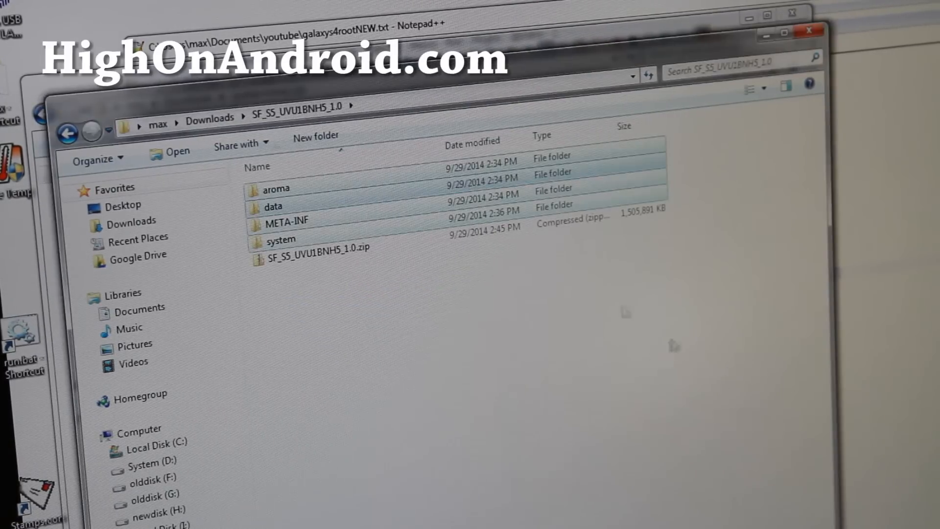